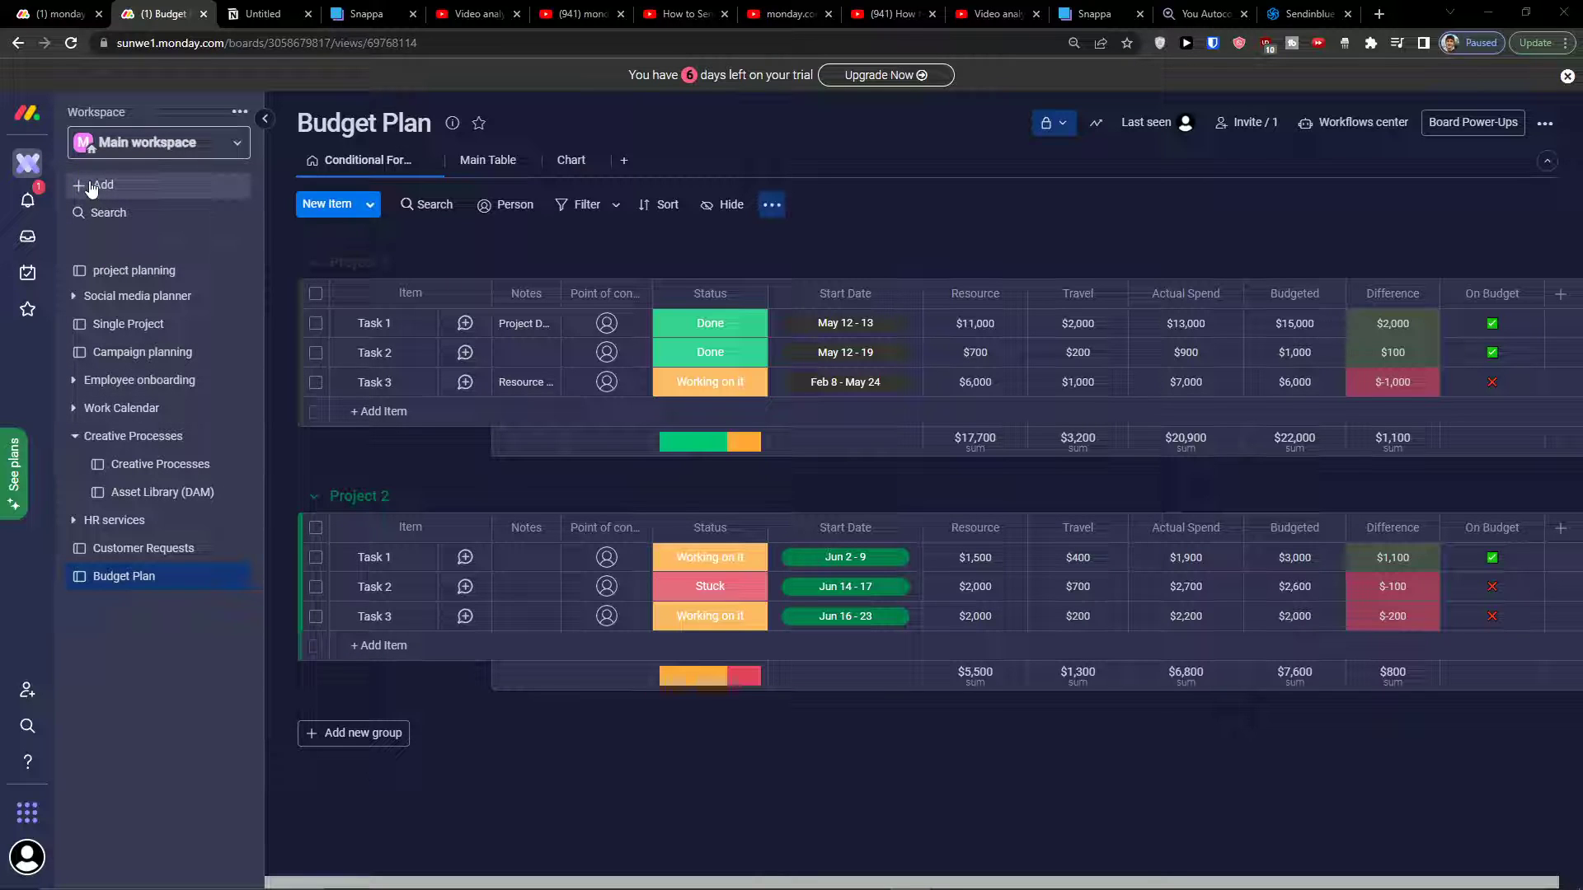
Search the template center for 'budg' and view the Budget Plan template
click(99, 186)
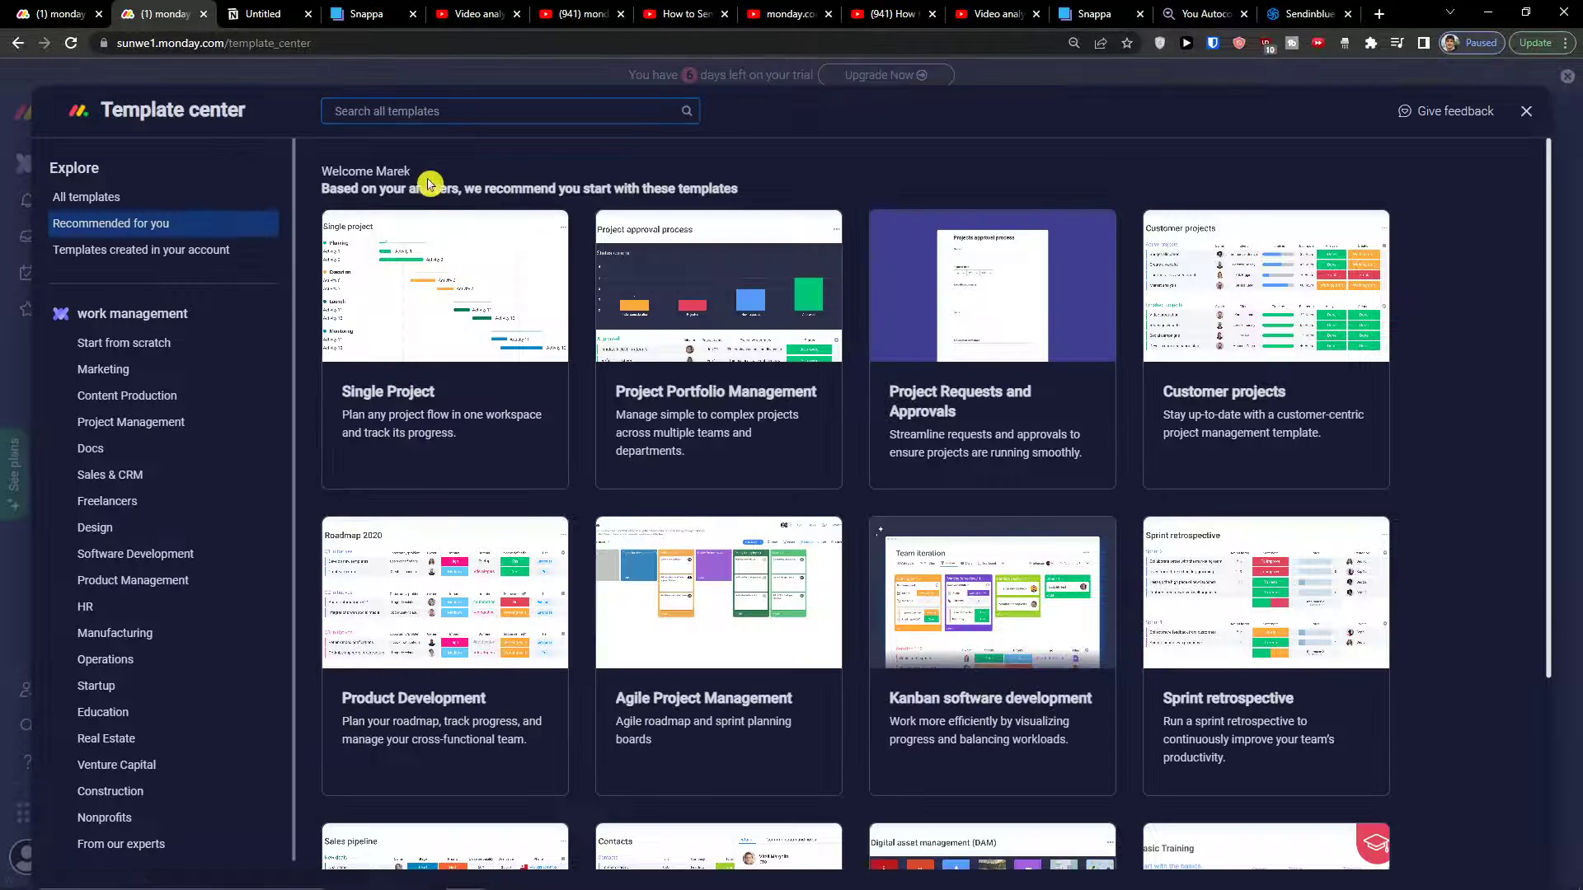
text(bi)
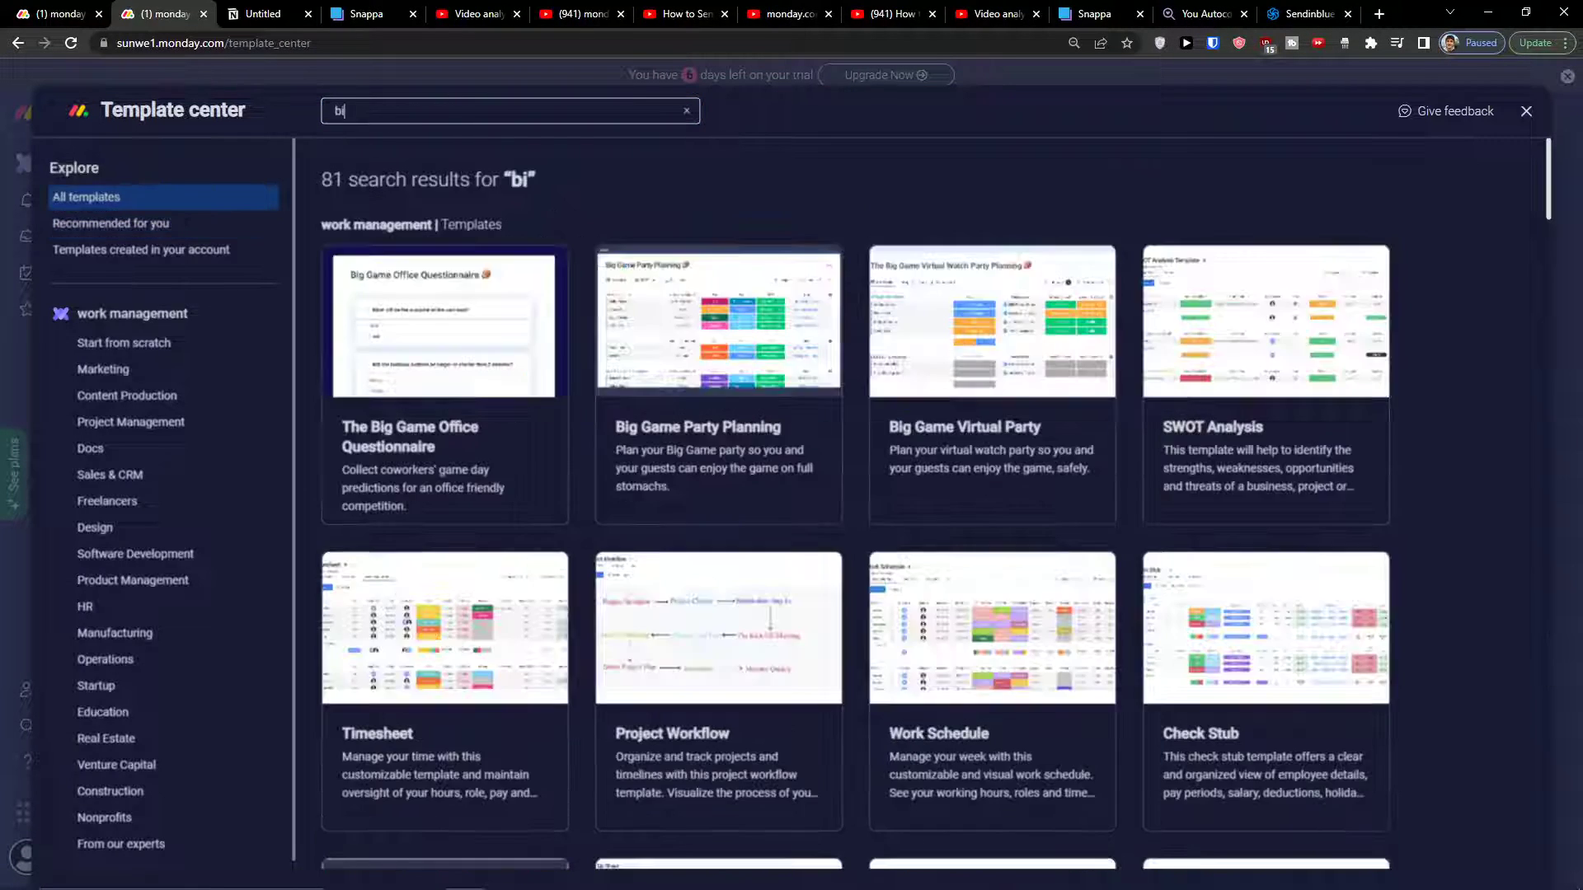
text(udg)
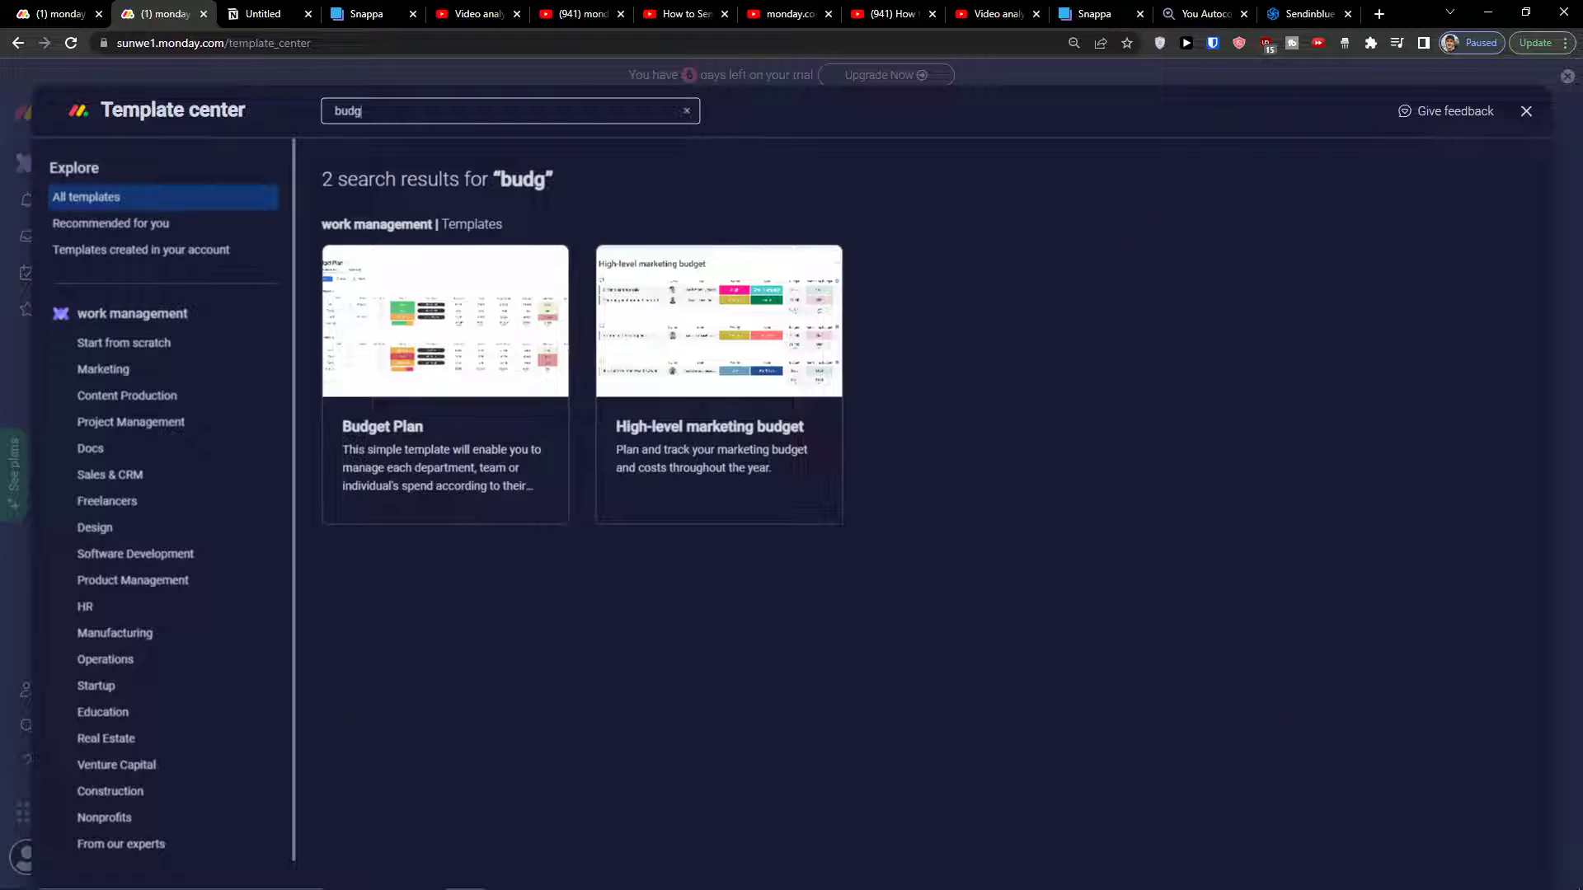
click(444, 320)
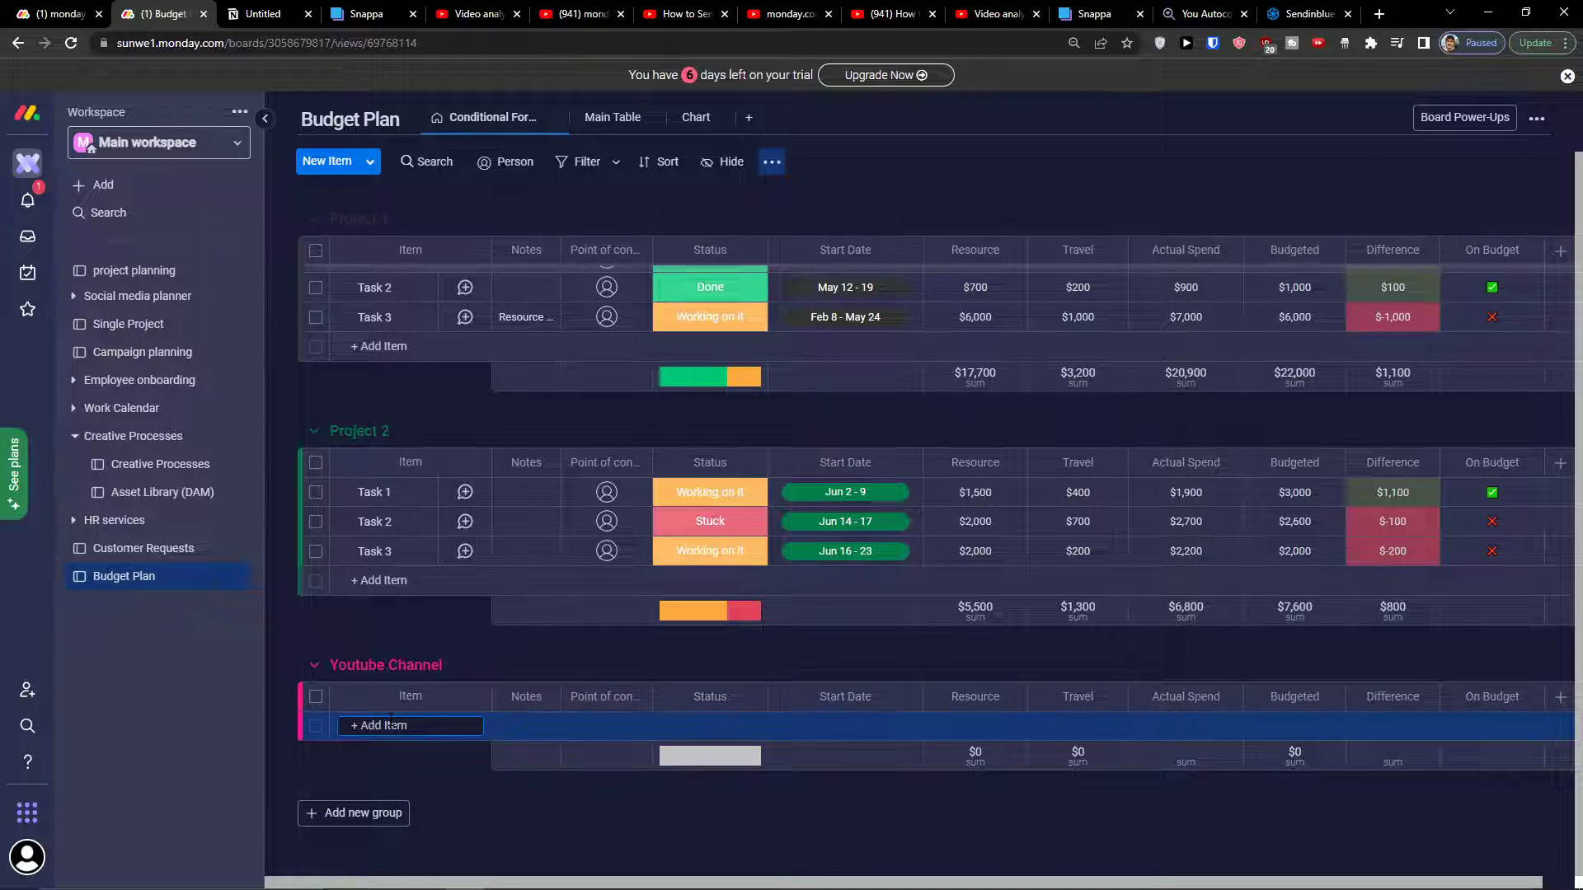
Add the item 'Video in Nature' and set its status to Working on it
text(Video in Nature)
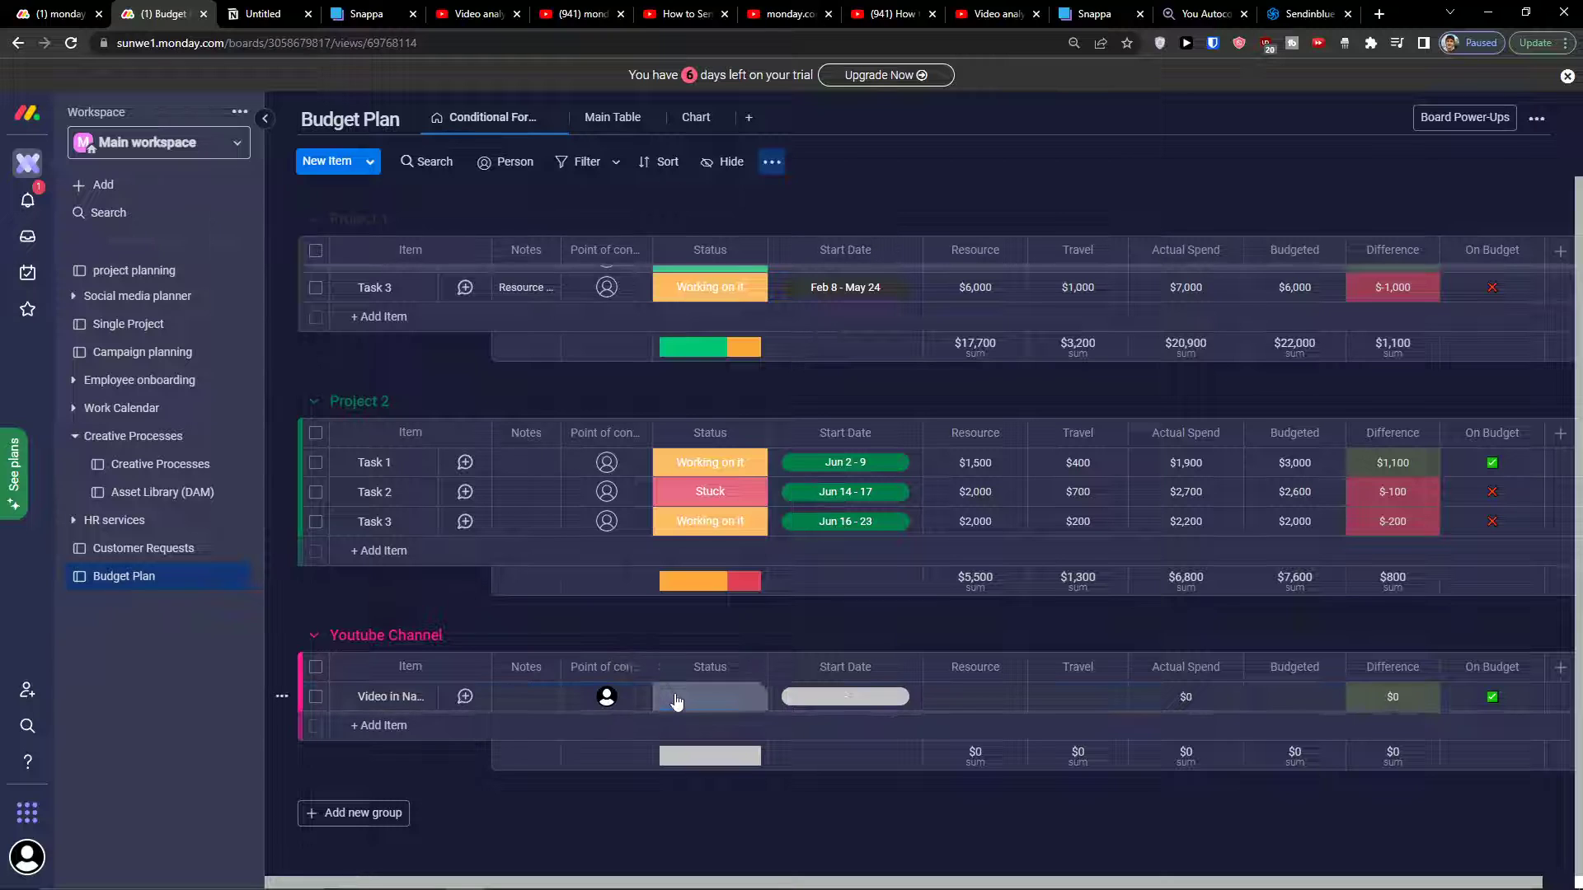
click(709, 696)
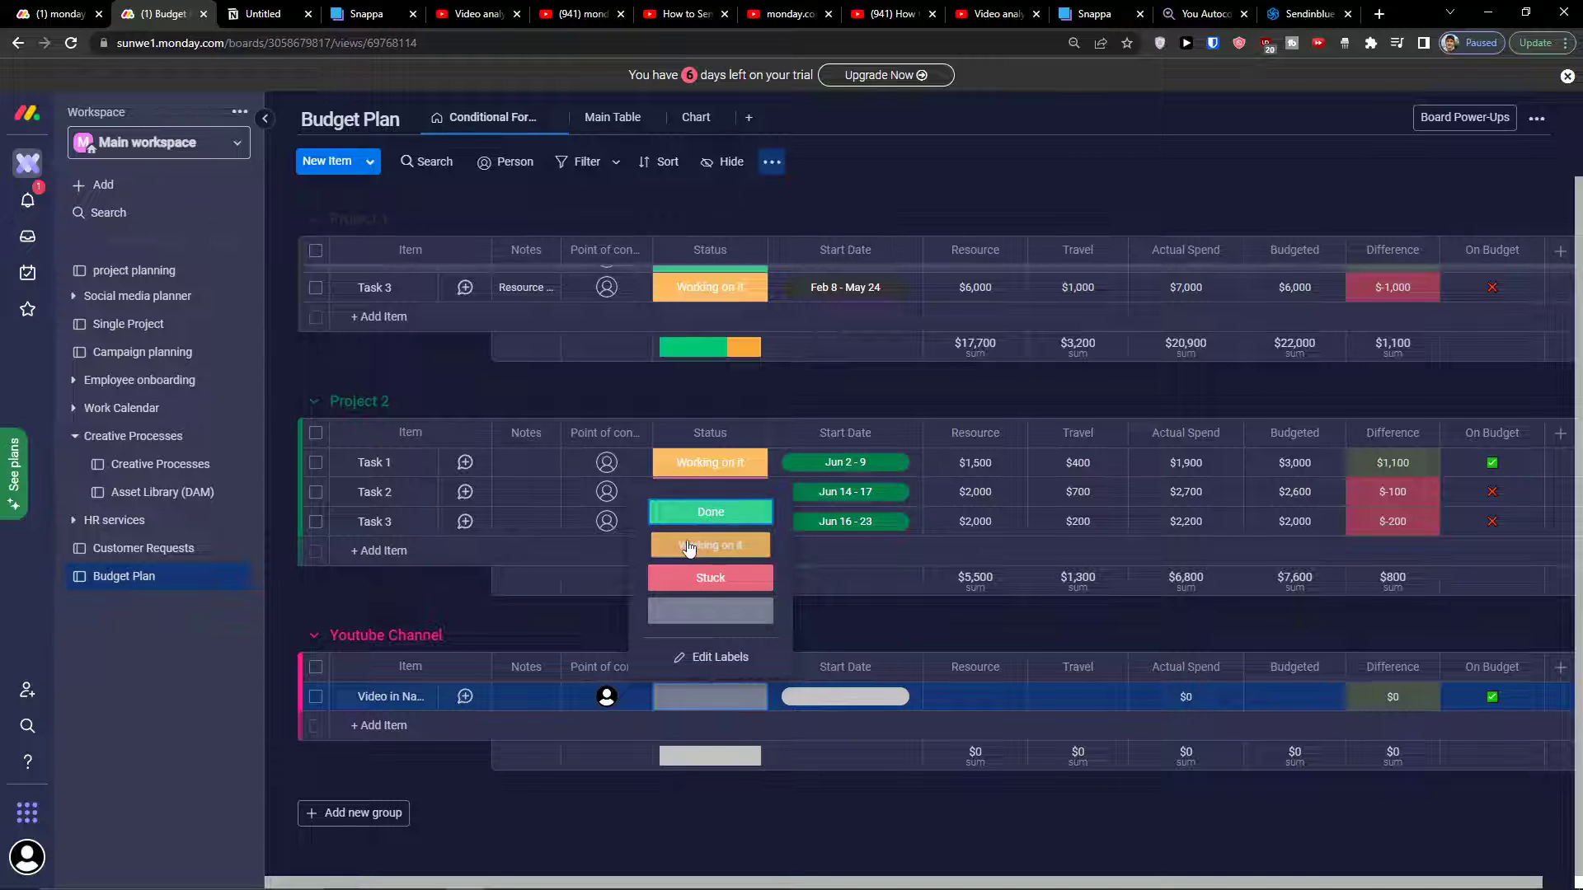
click(710, 577)
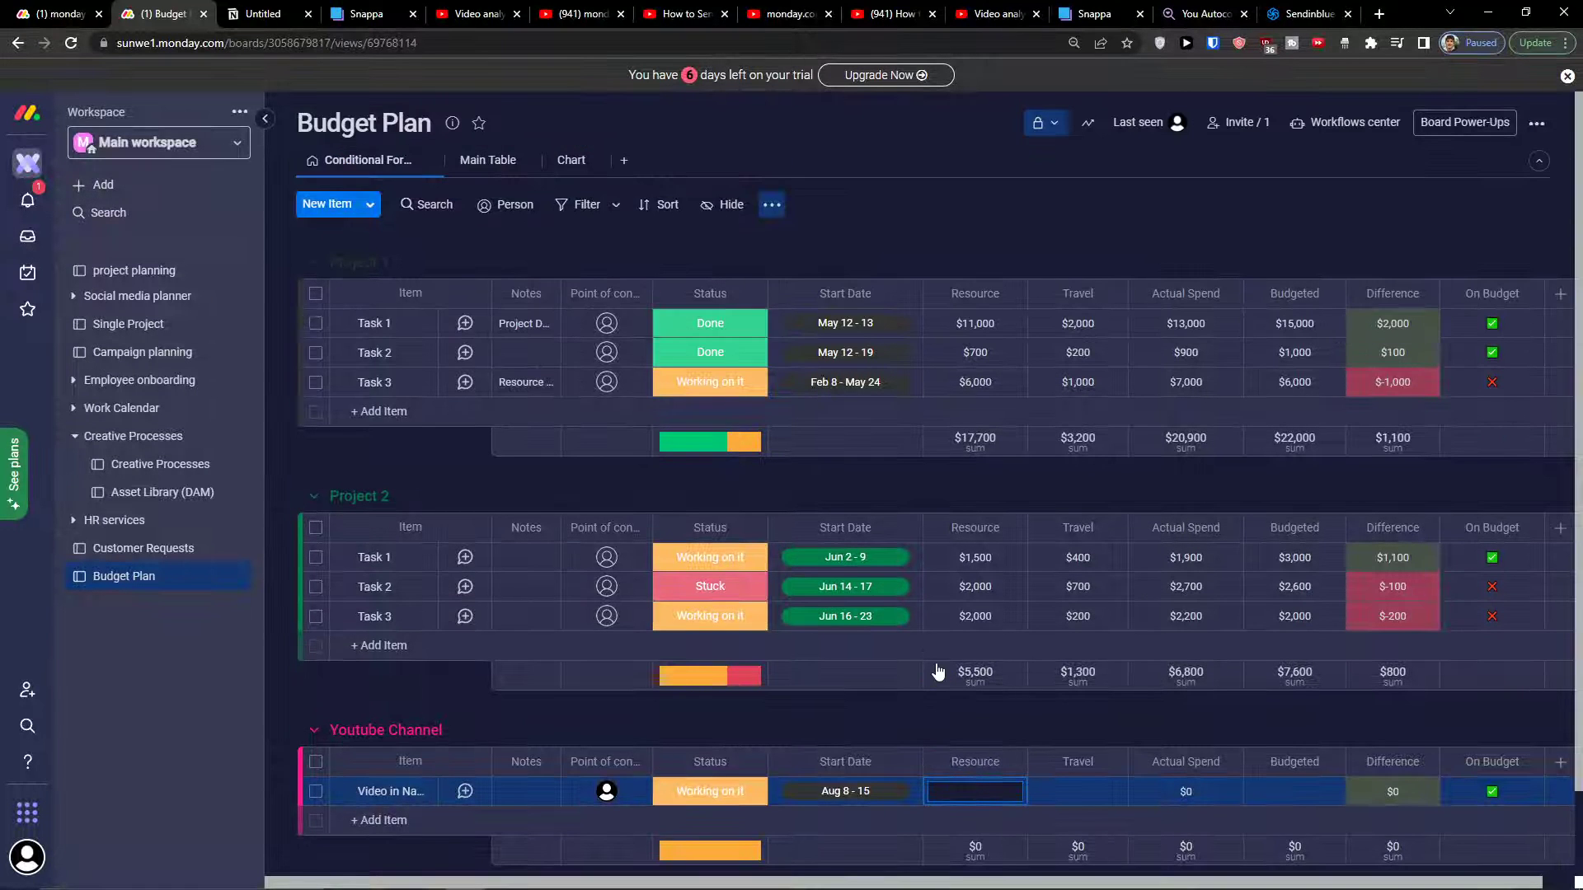
Enter Resource 2000, Travel 200 and Budgeted 2000 for Video in Nature
scroll(down, 3)
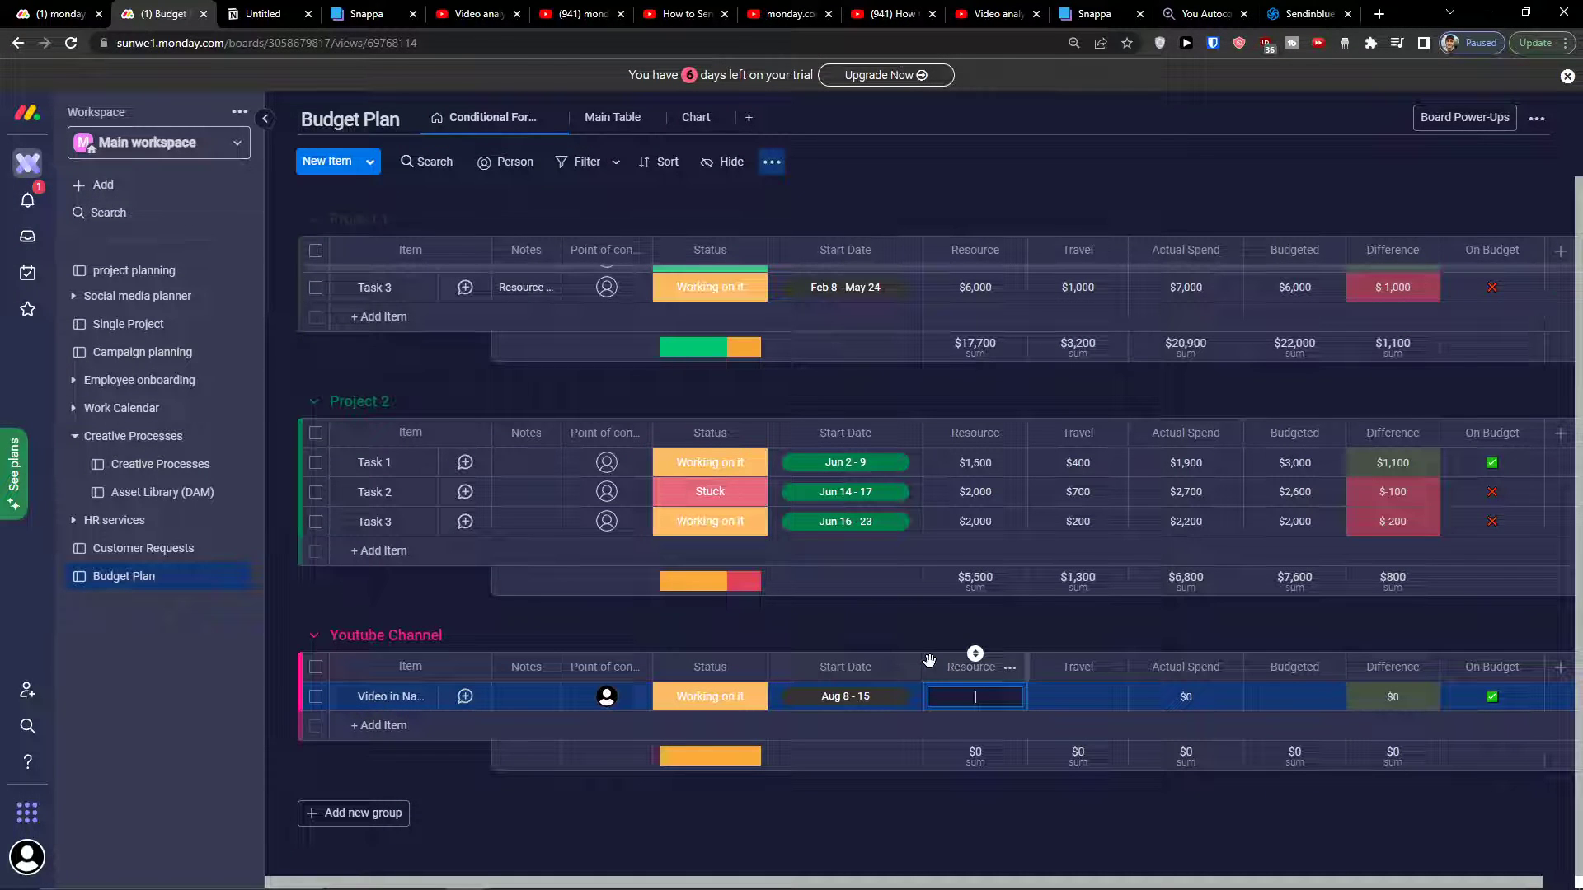
mouse_move(918, 619)
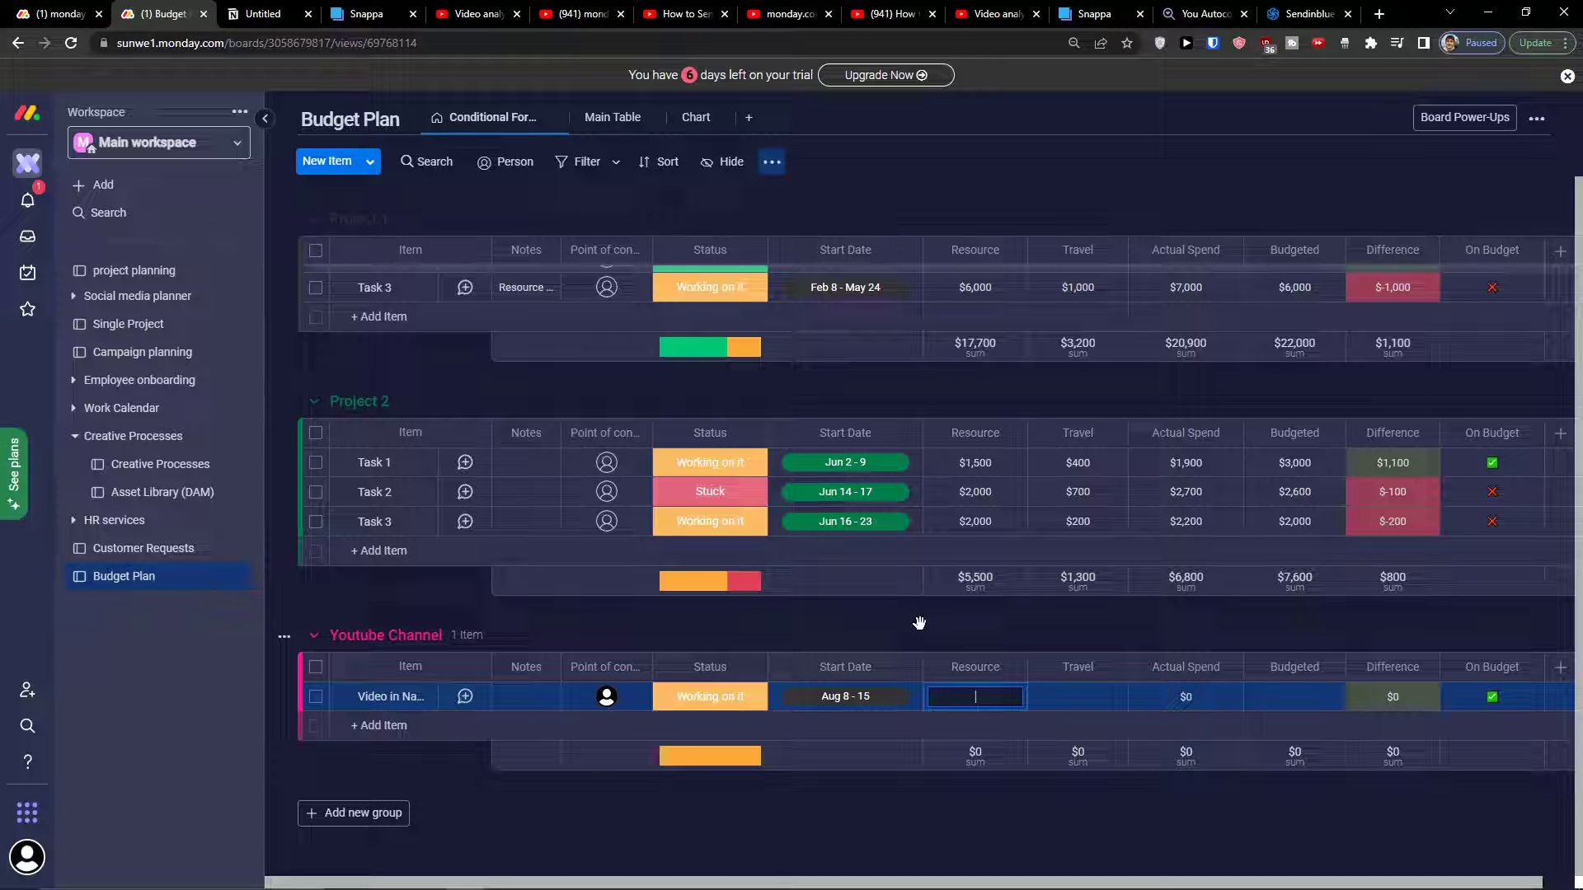
text(2000)
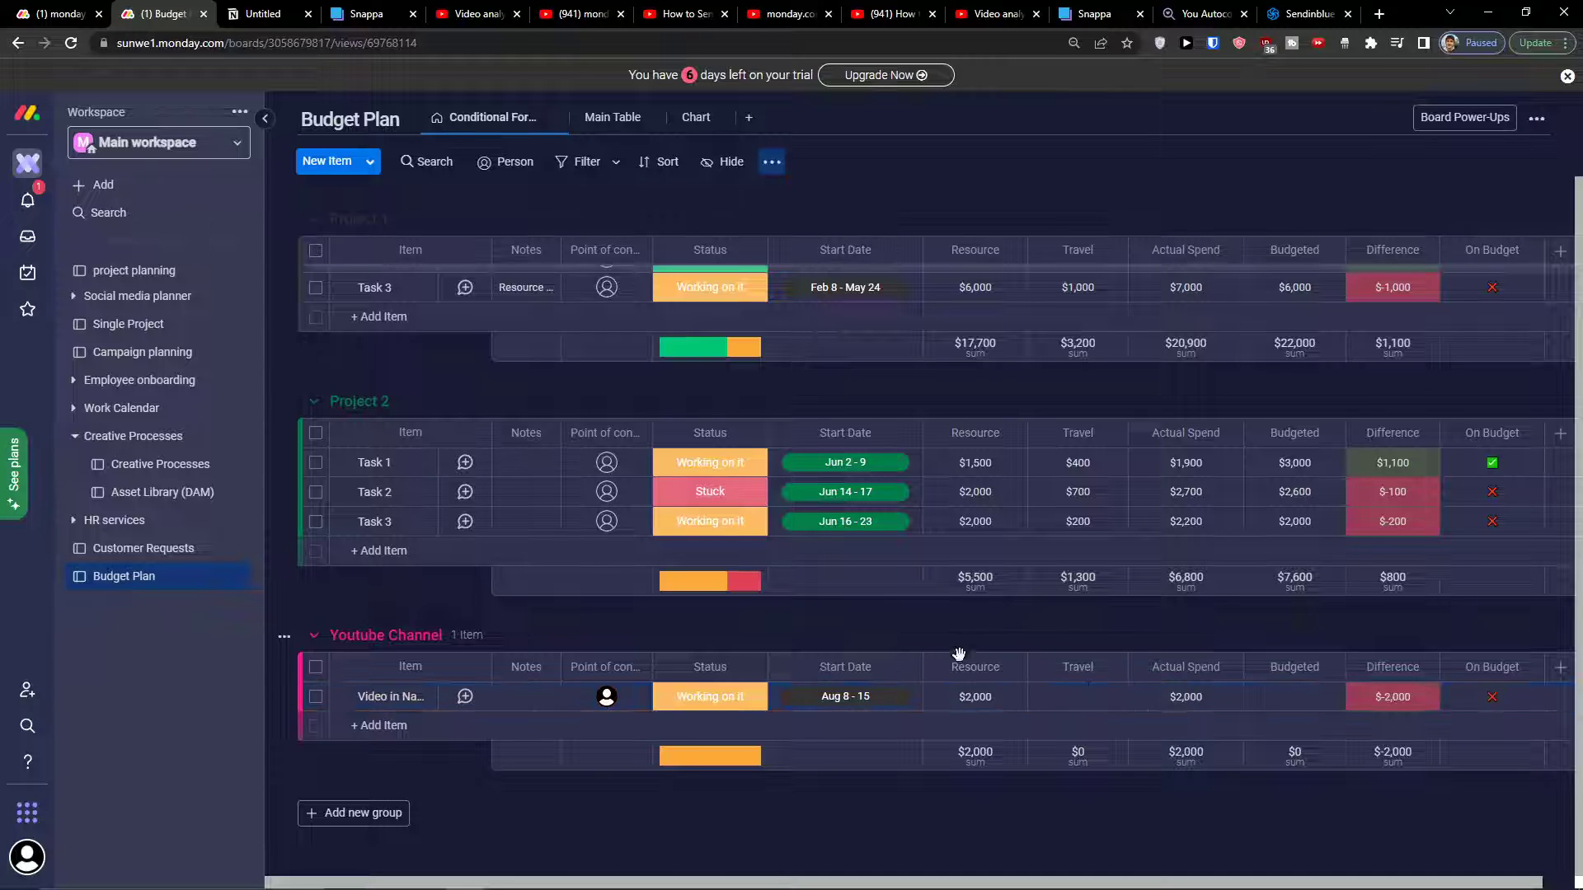
click(1075, 696)
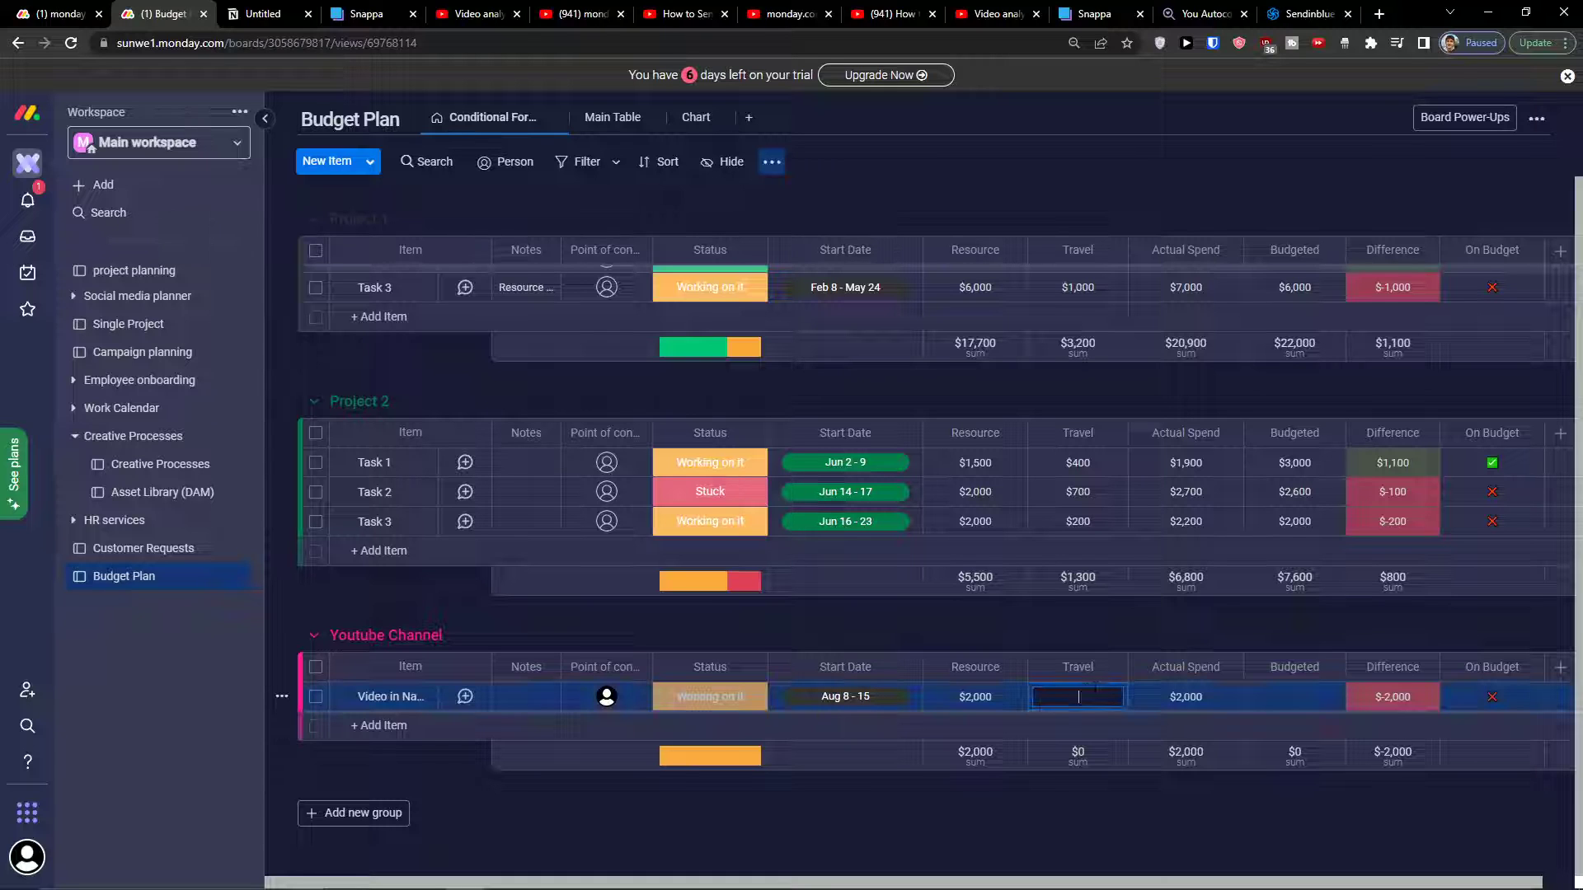
text(200)
click(1293, 697)
text(30)
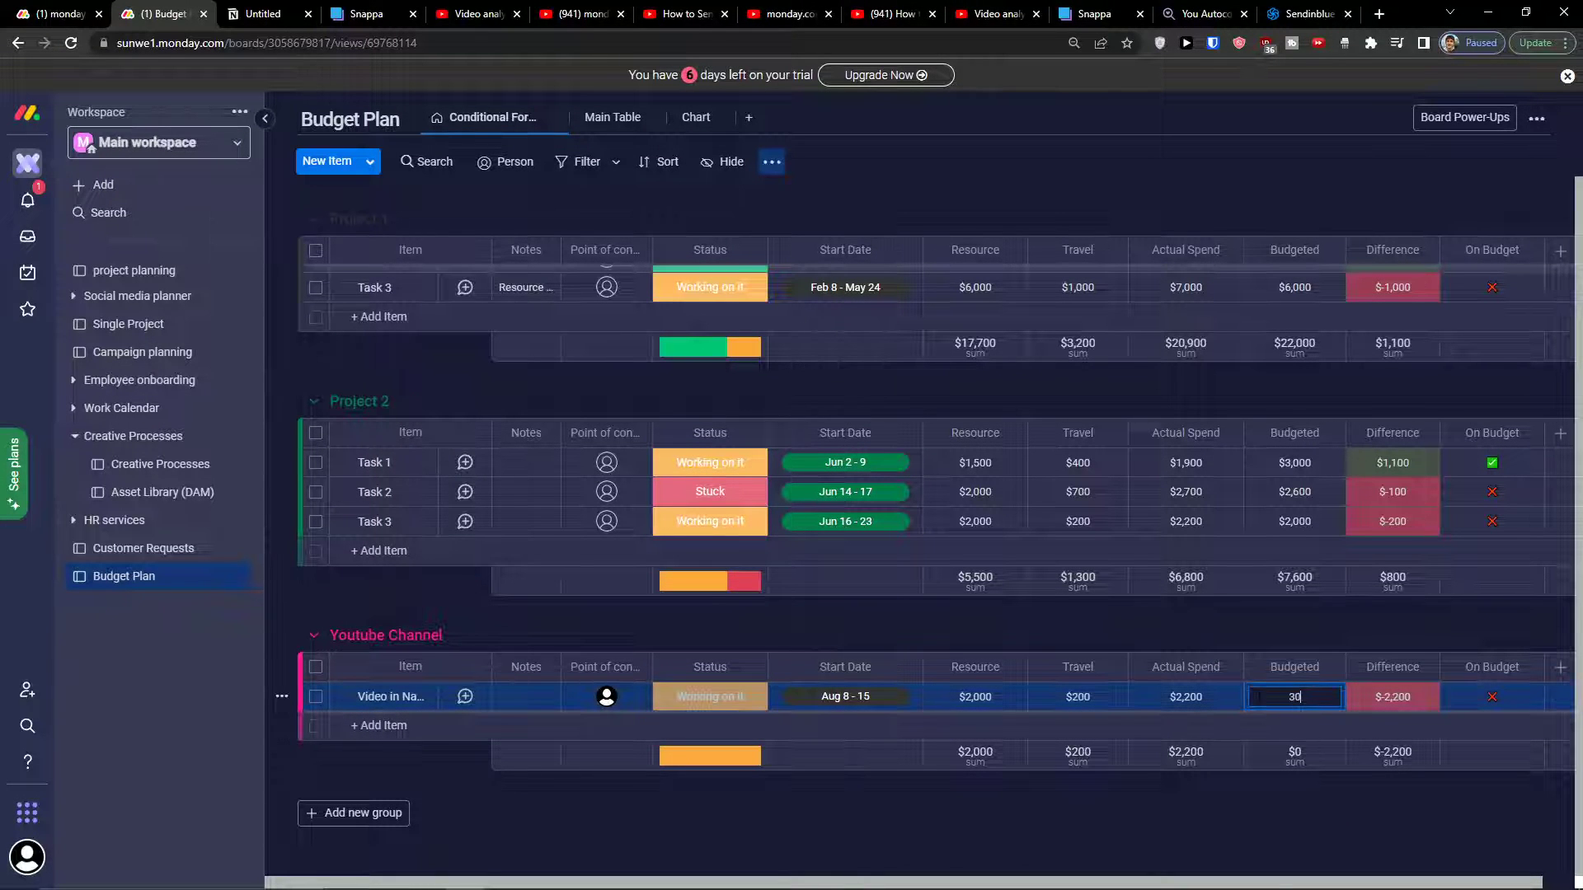
text(00)
key(Enter)
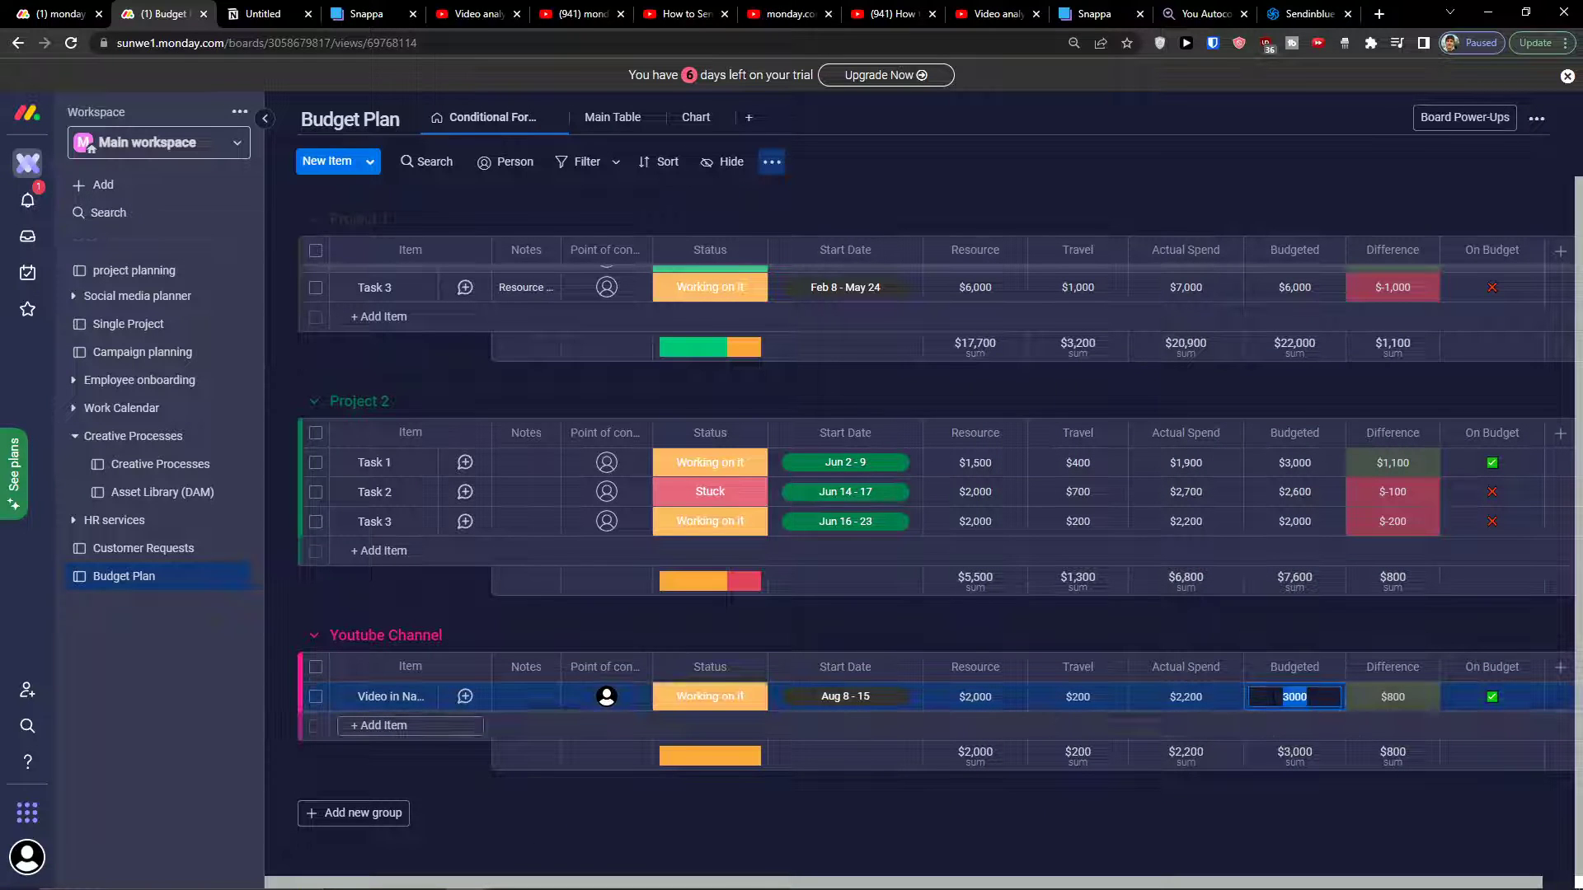
text(2000)
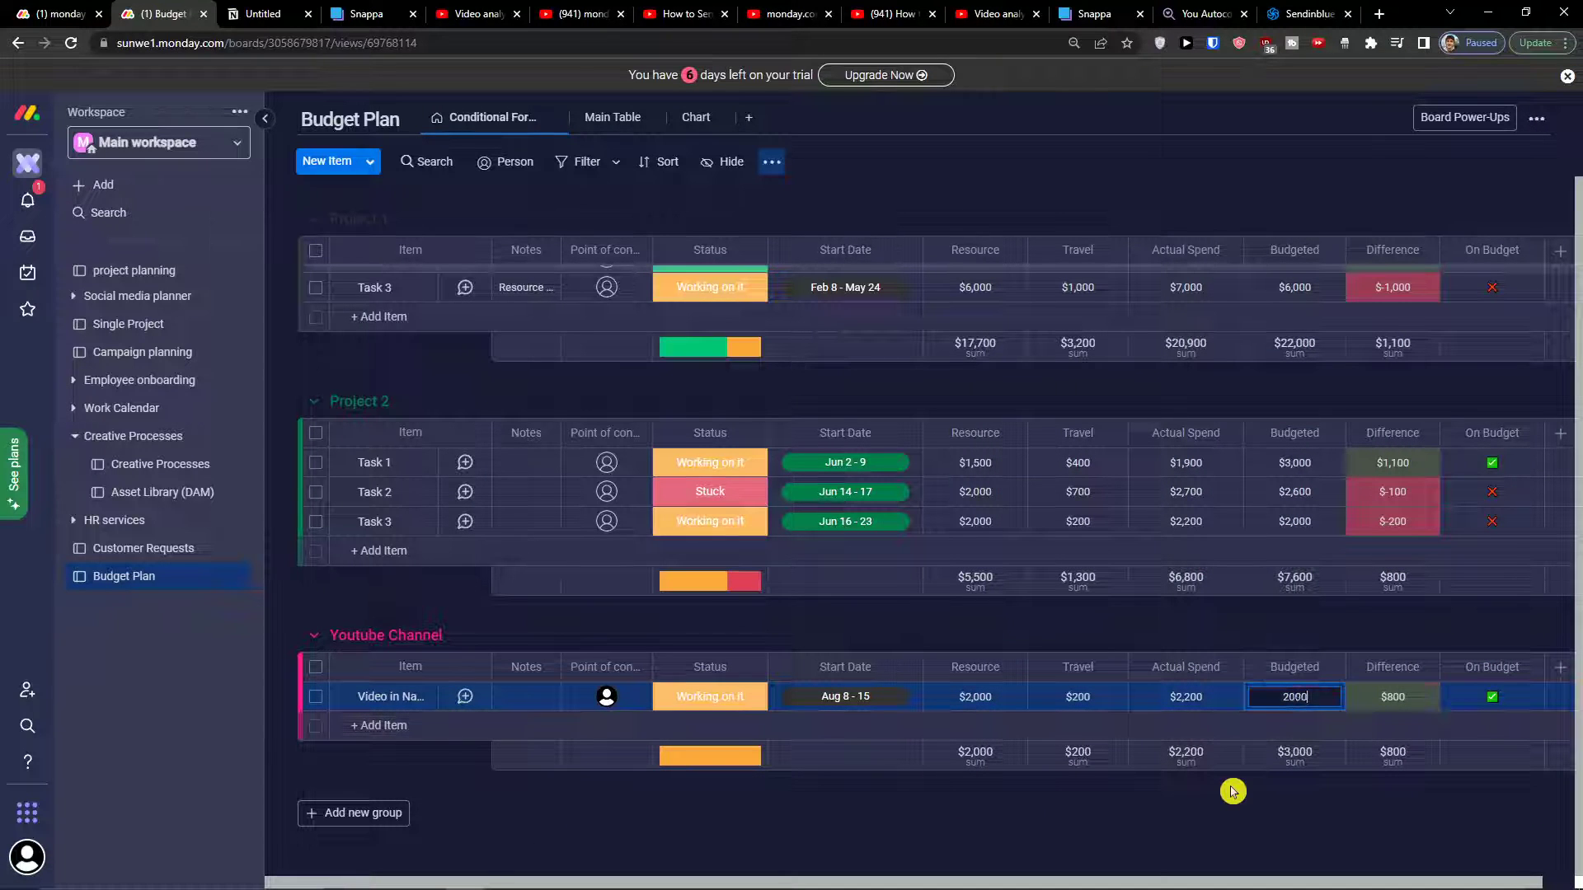
key(Enter)
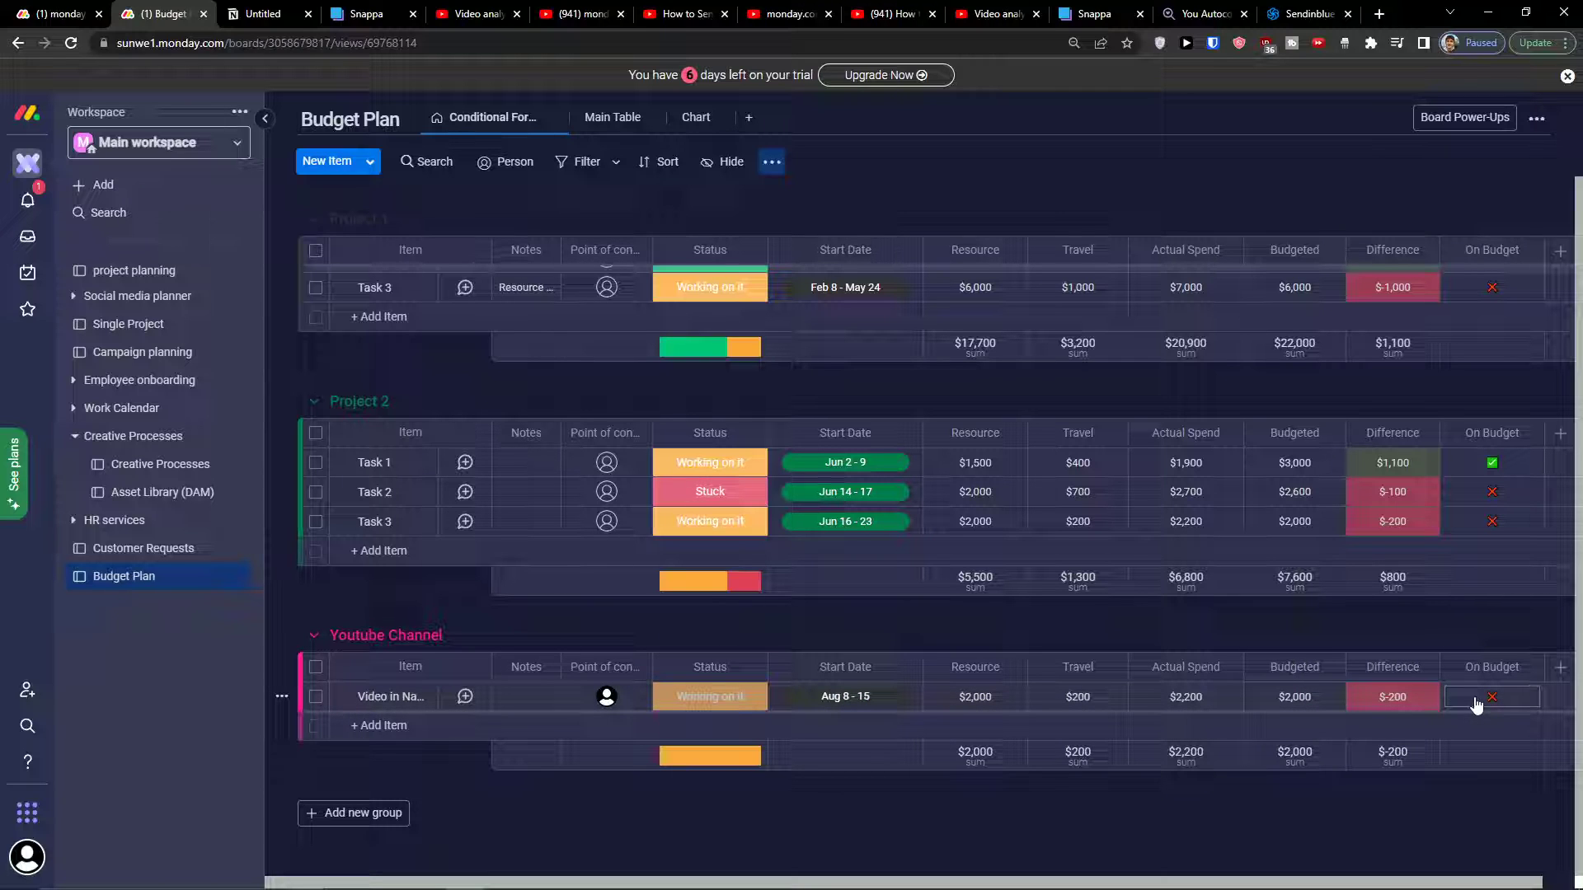
click(1294, 697)
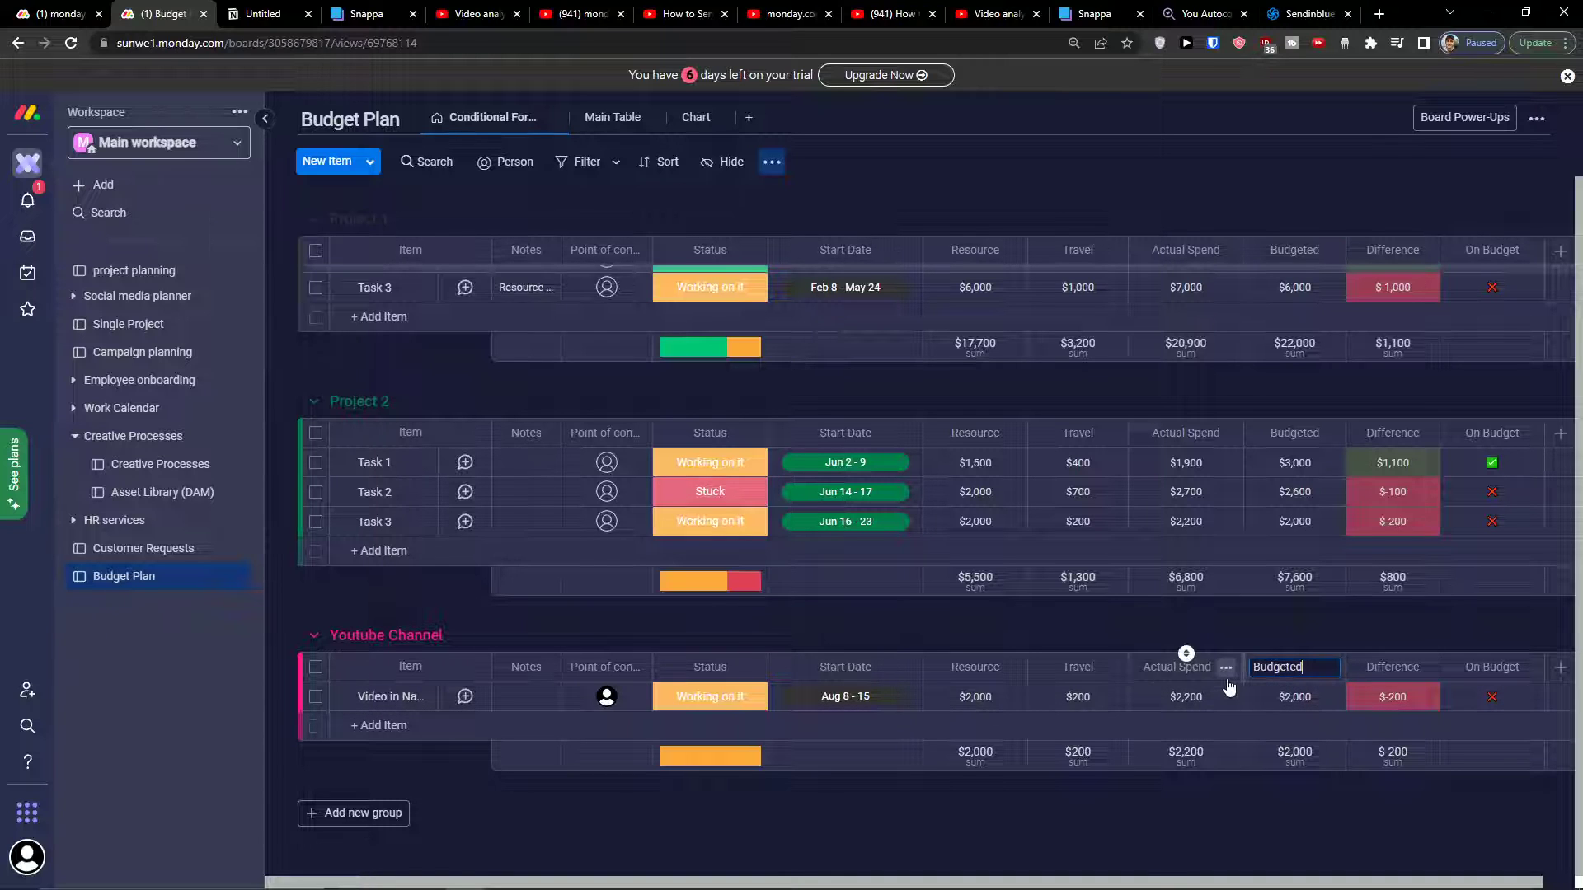
Add a Numbers column beside Actual Spend and rename its header to Food
click(1226, 666)
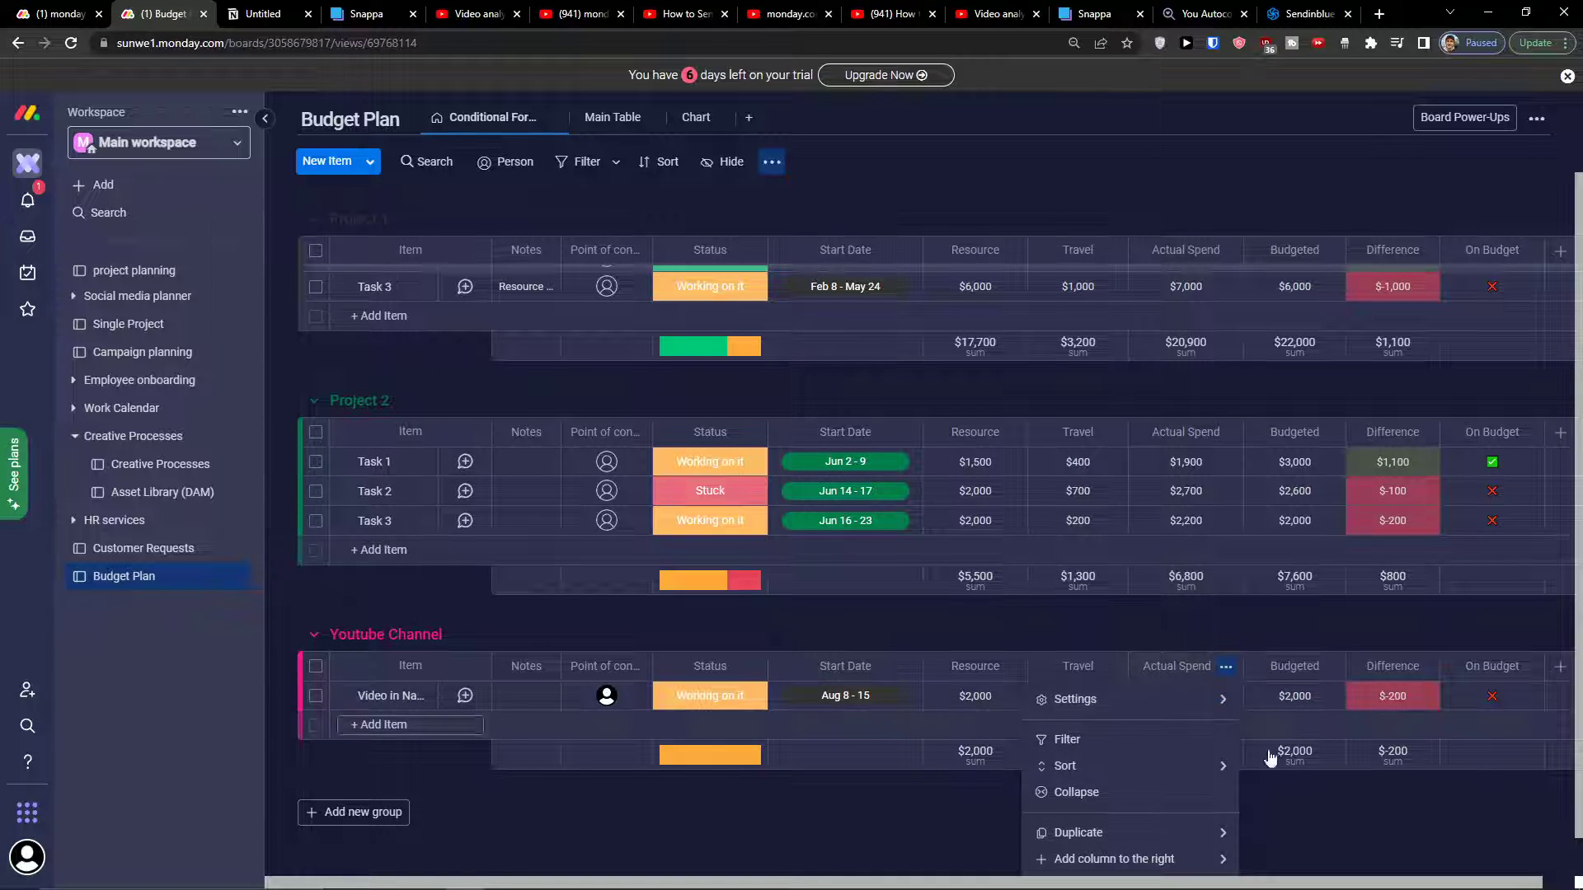
click(1115, 859)
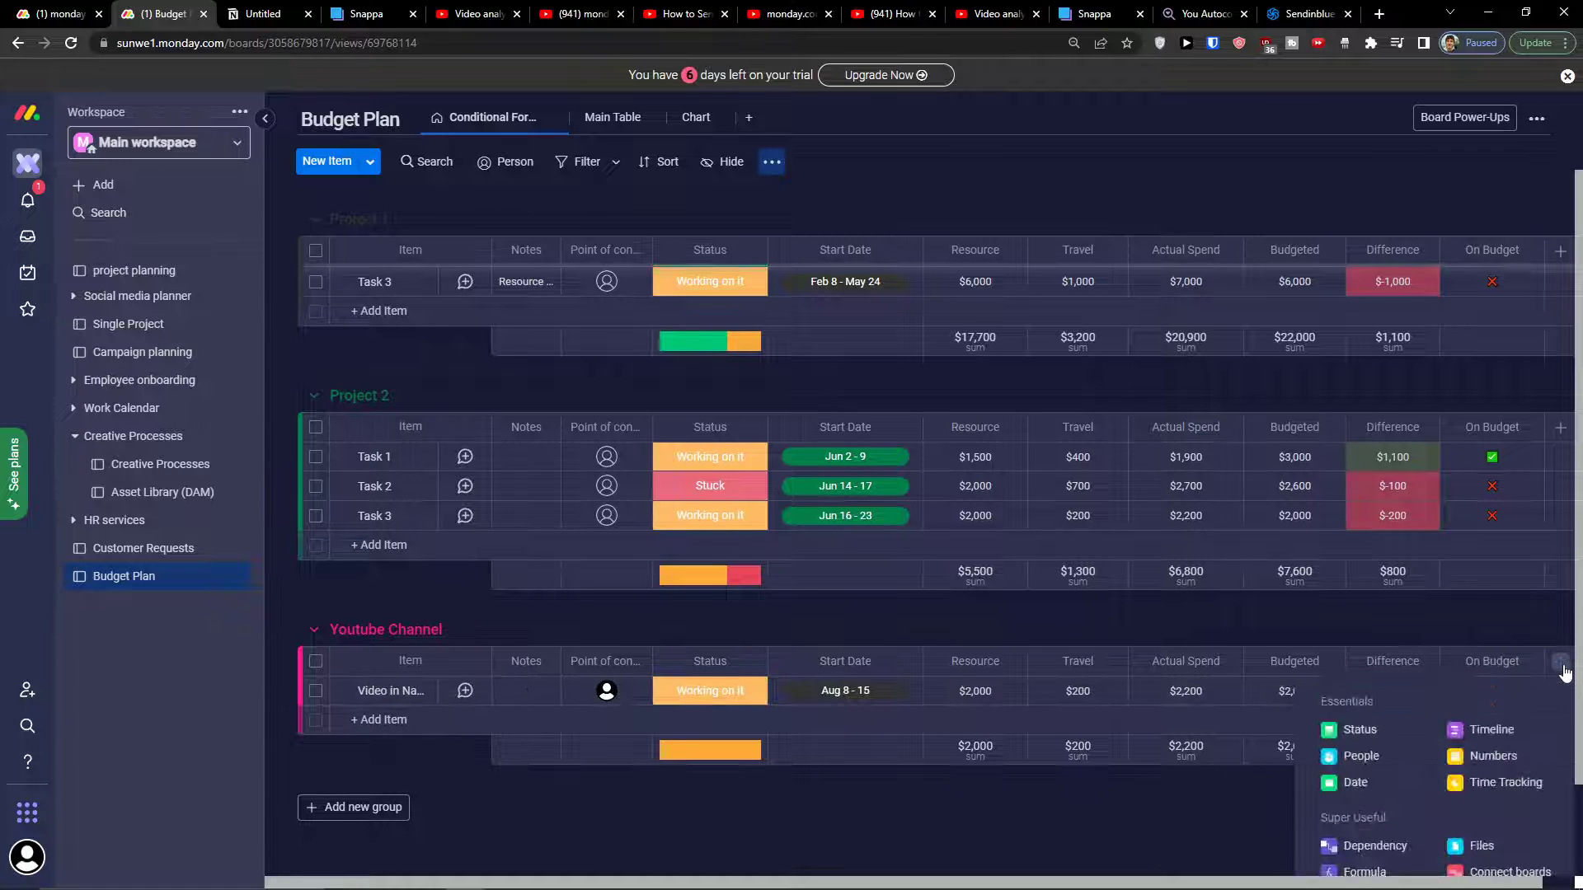
click(1493, 755)
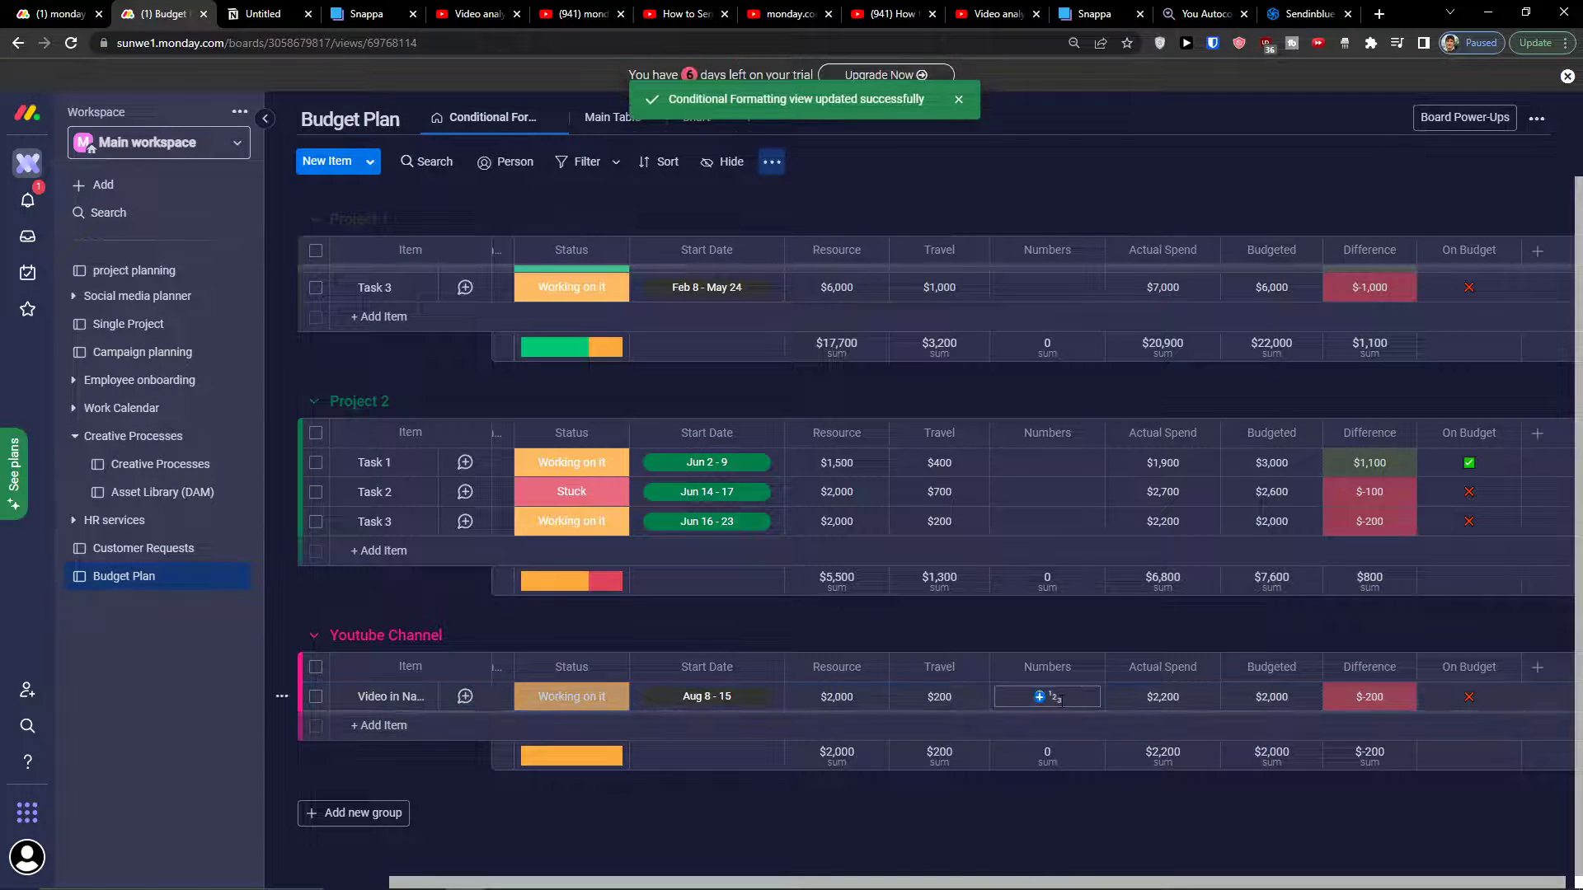
double_click(1047, 666)
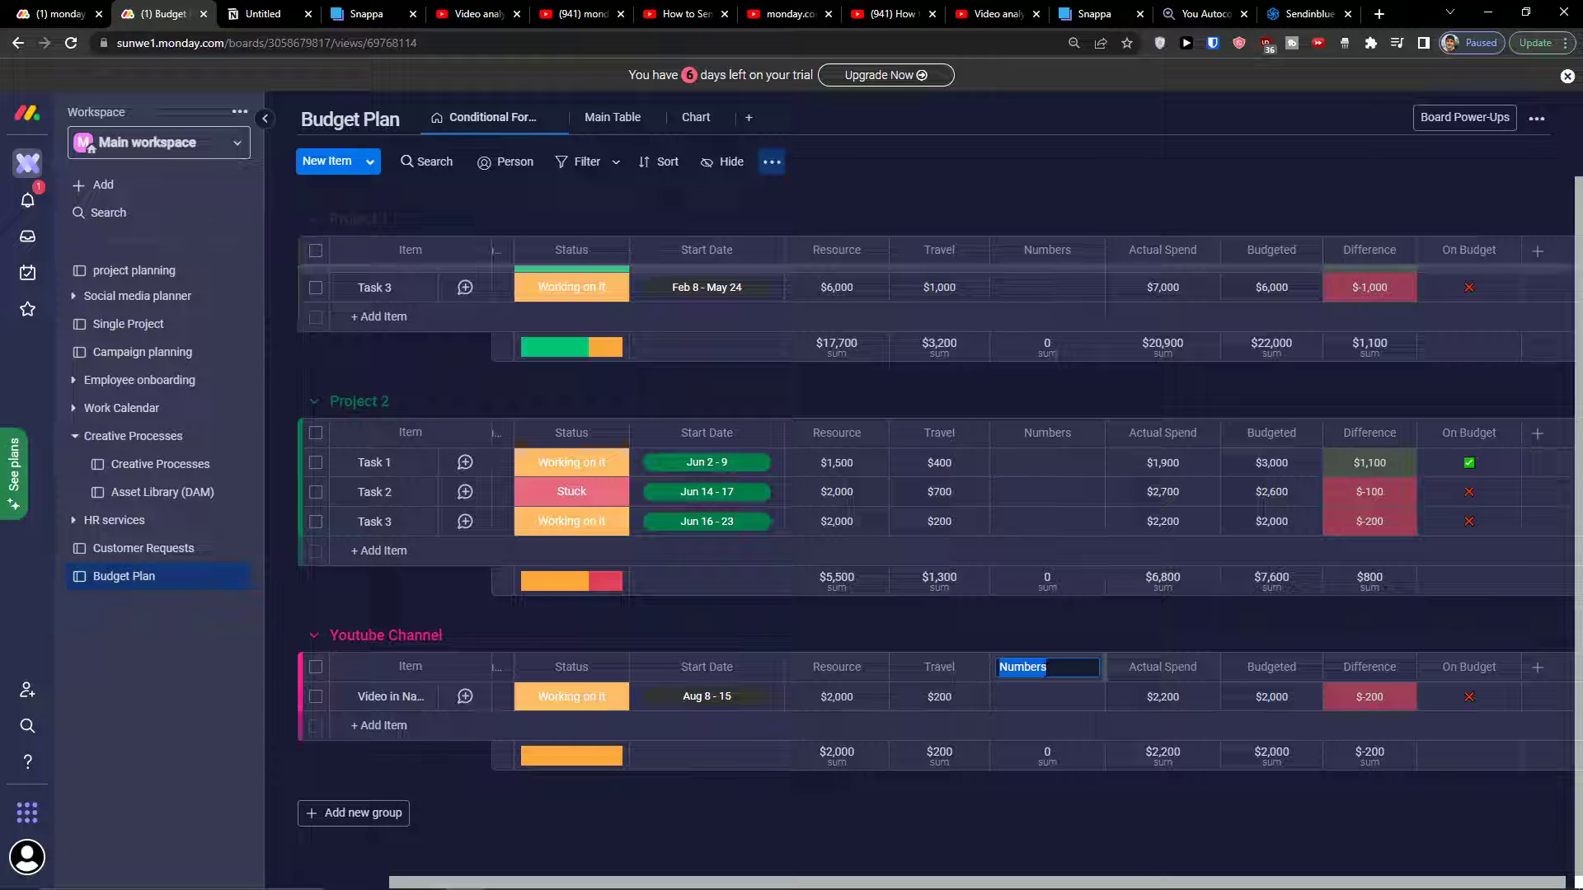
text(Foi)
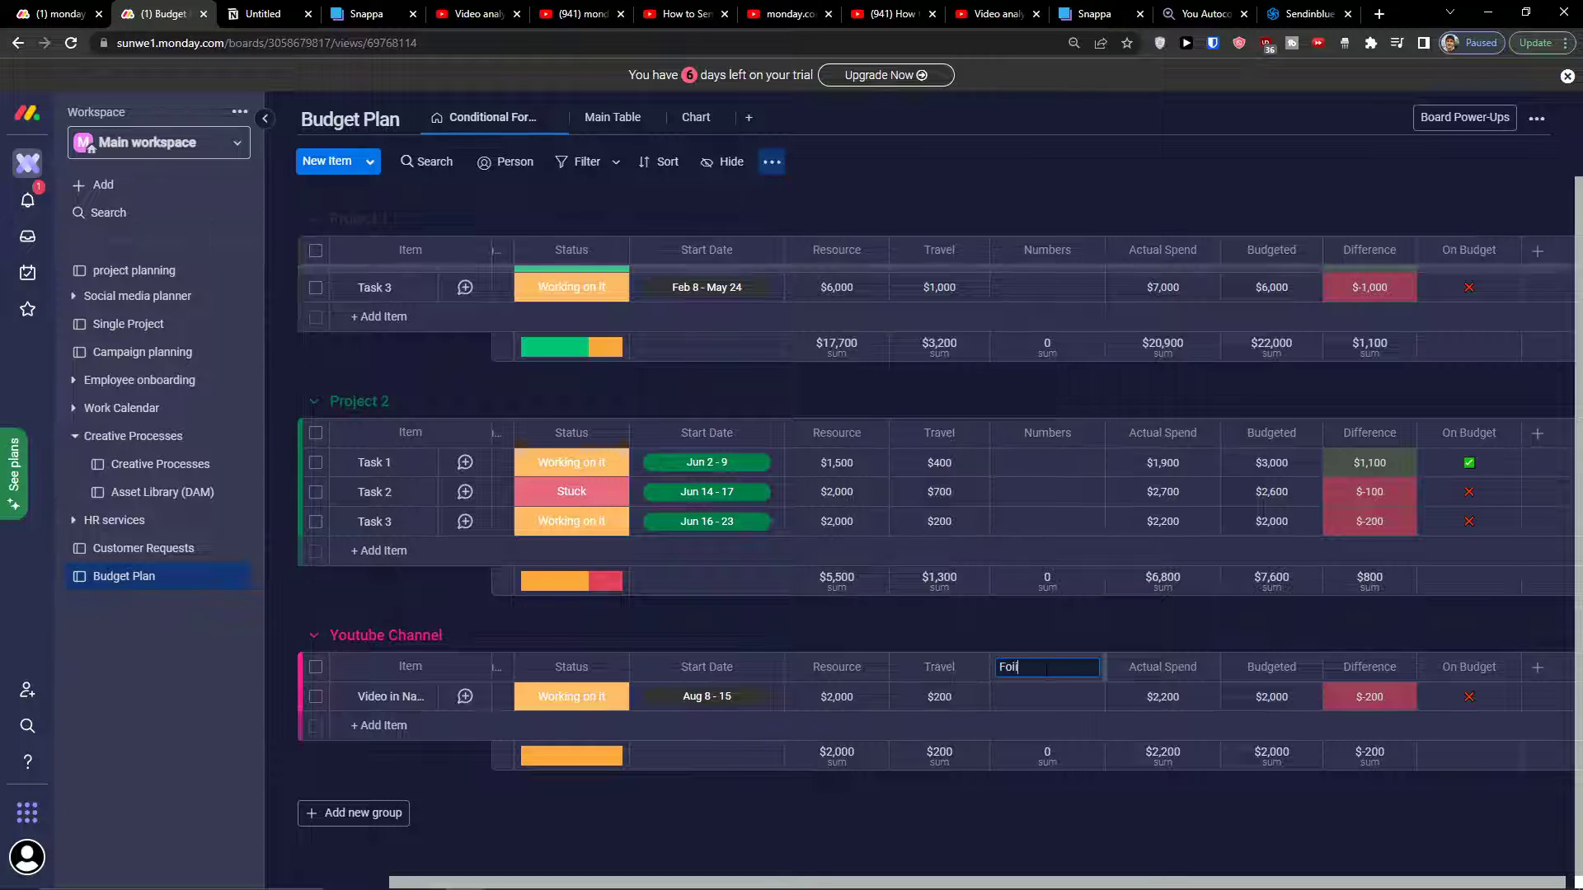
text(Food)
click(1048, 697)
text($400)
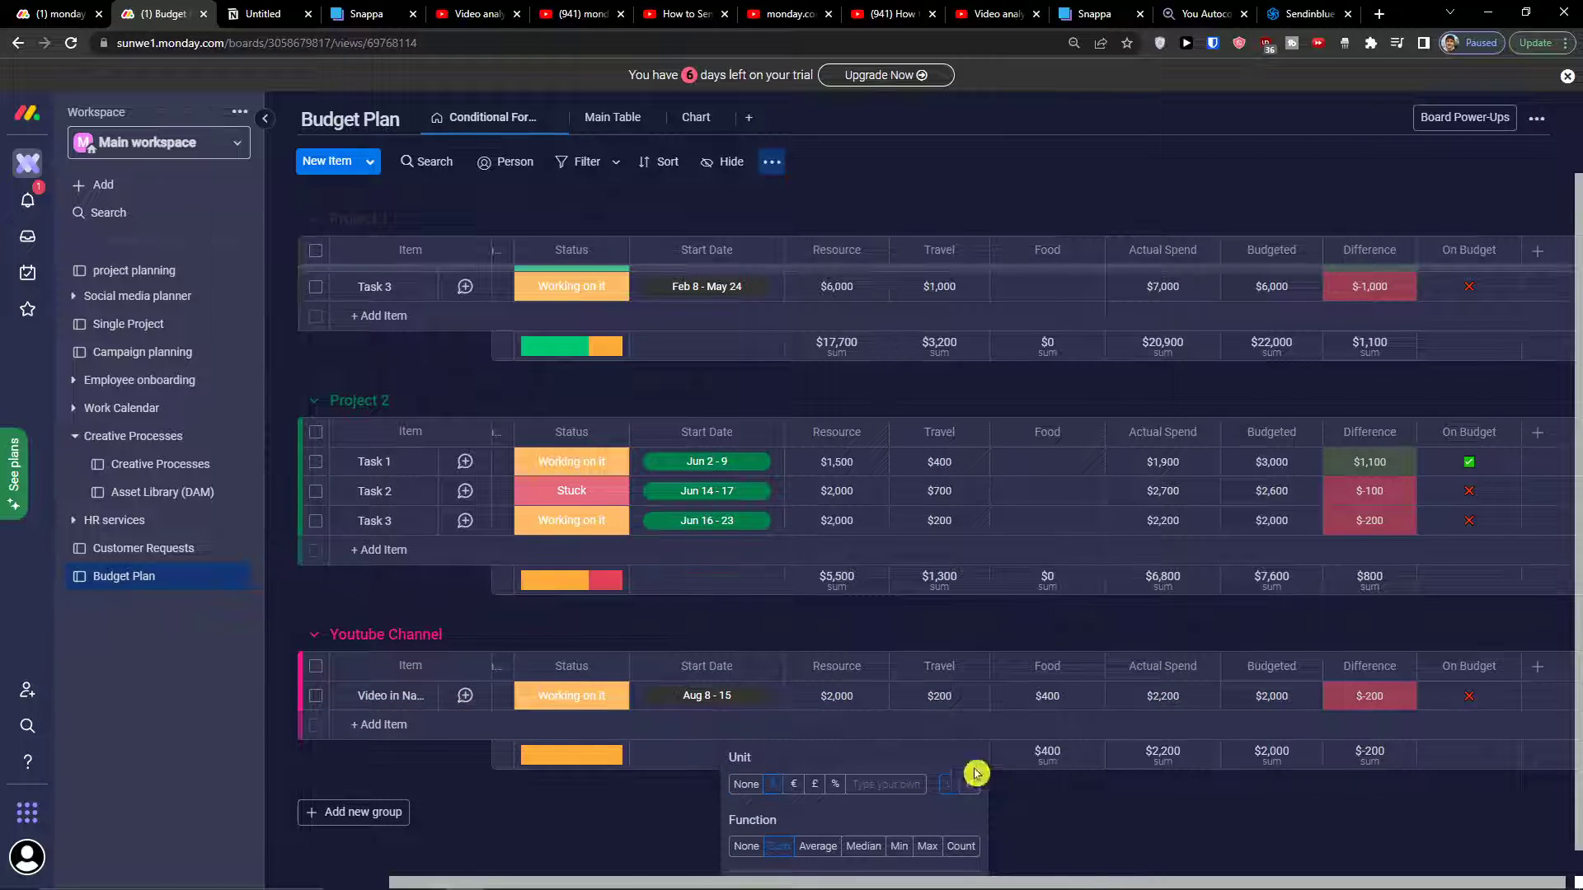
Extend the Actual Spend formula from {Resource}+{Travel} to include +{Food}
click(1047, 697)
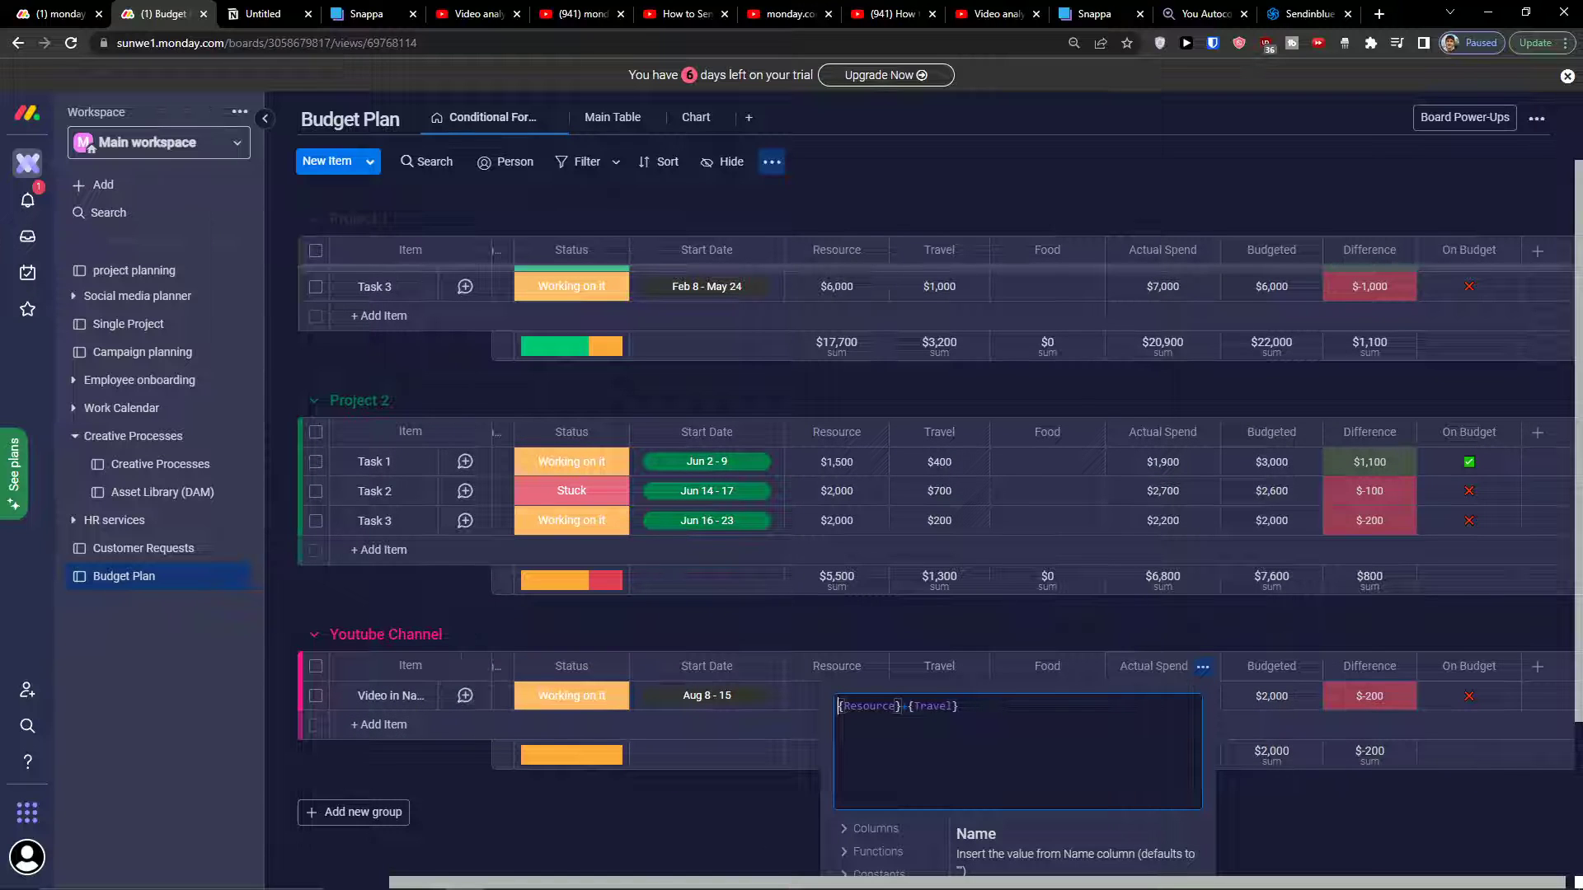
text(+)
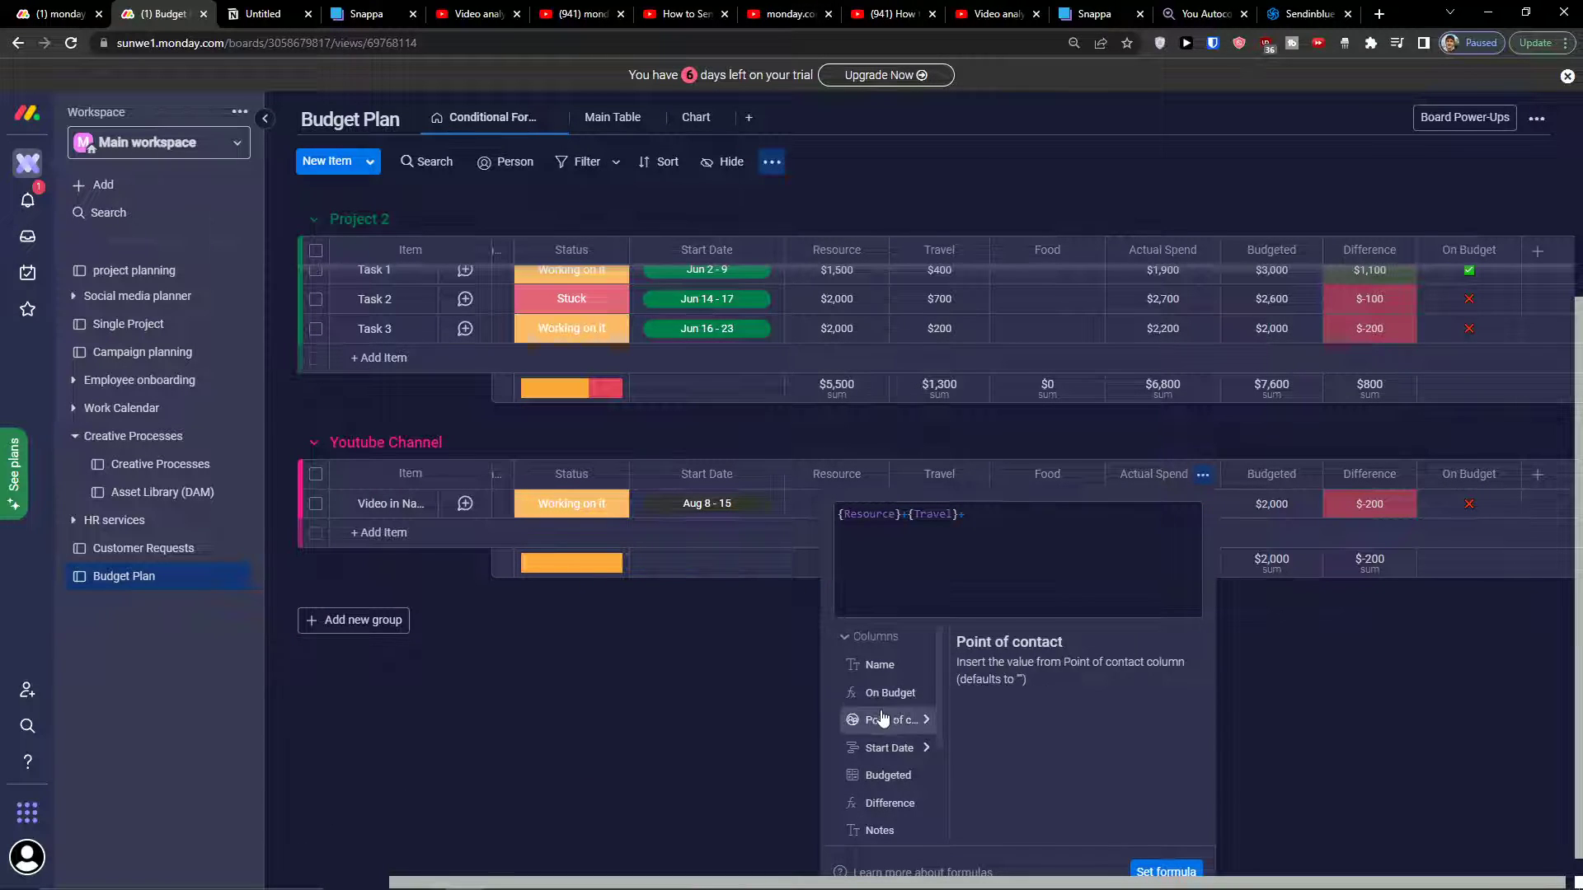
mouse_move(890, 747)
text($400)
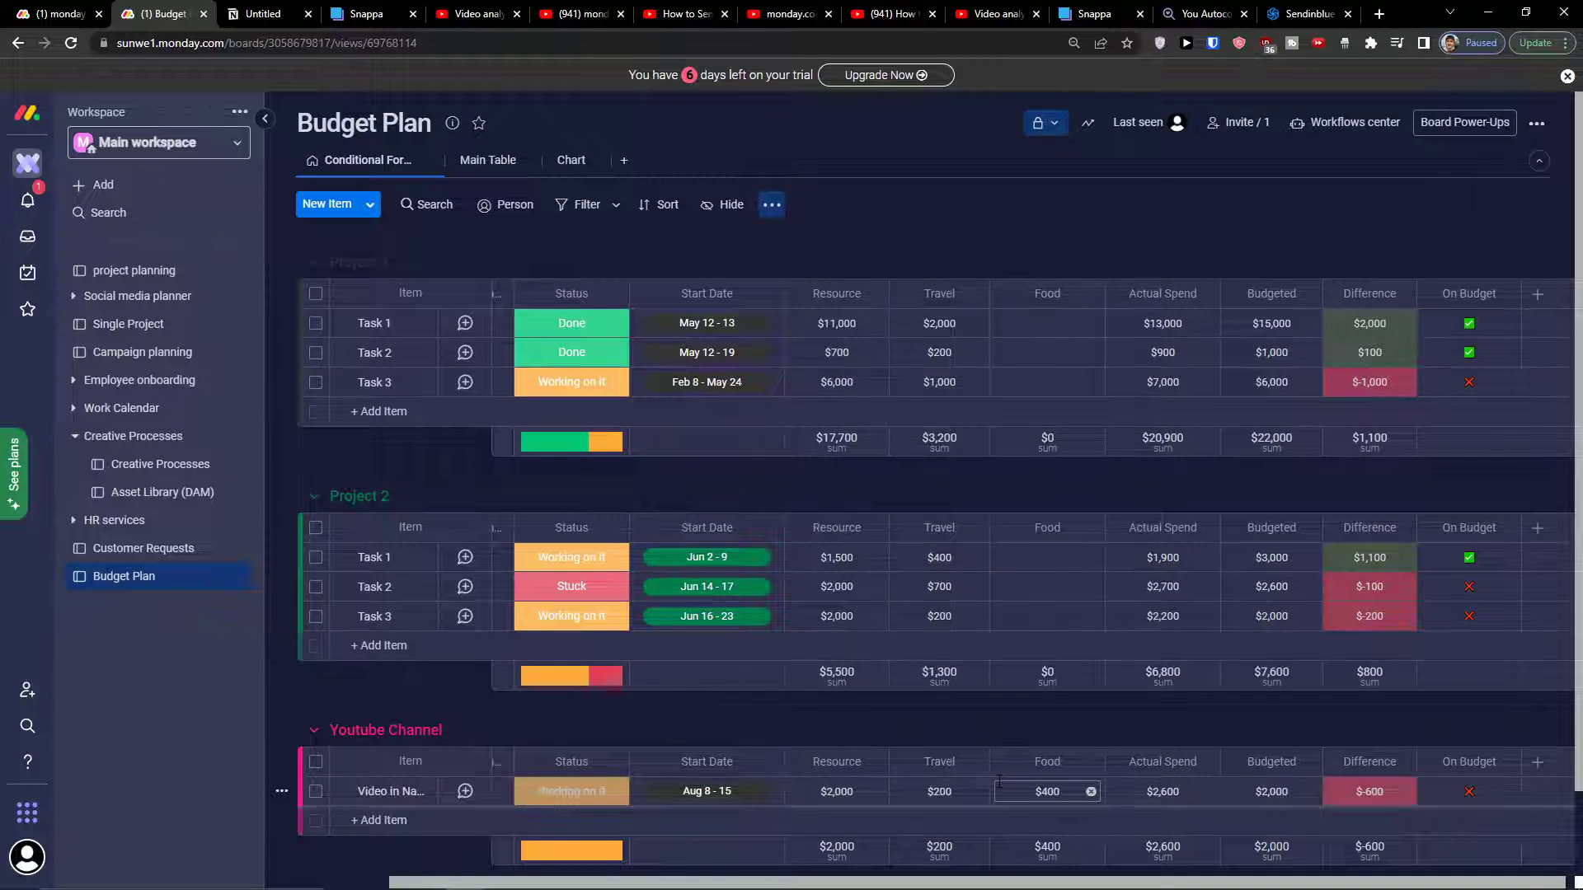
scroll(down, 3)
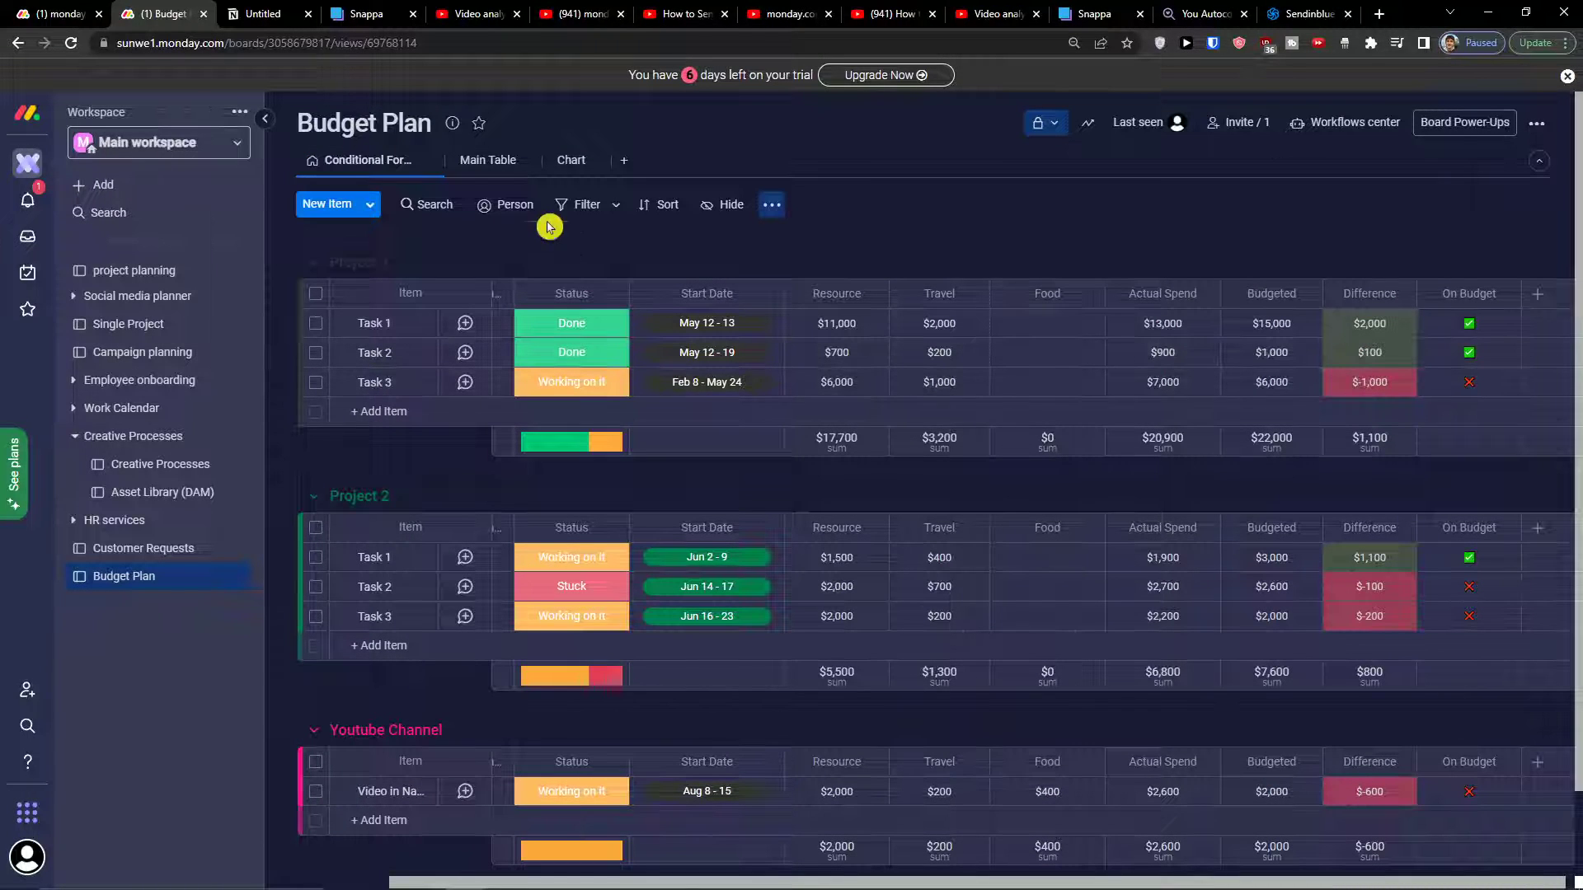
Open the Main Table view and scroll down to the Food and Actual Spend figures
click(487, 159)
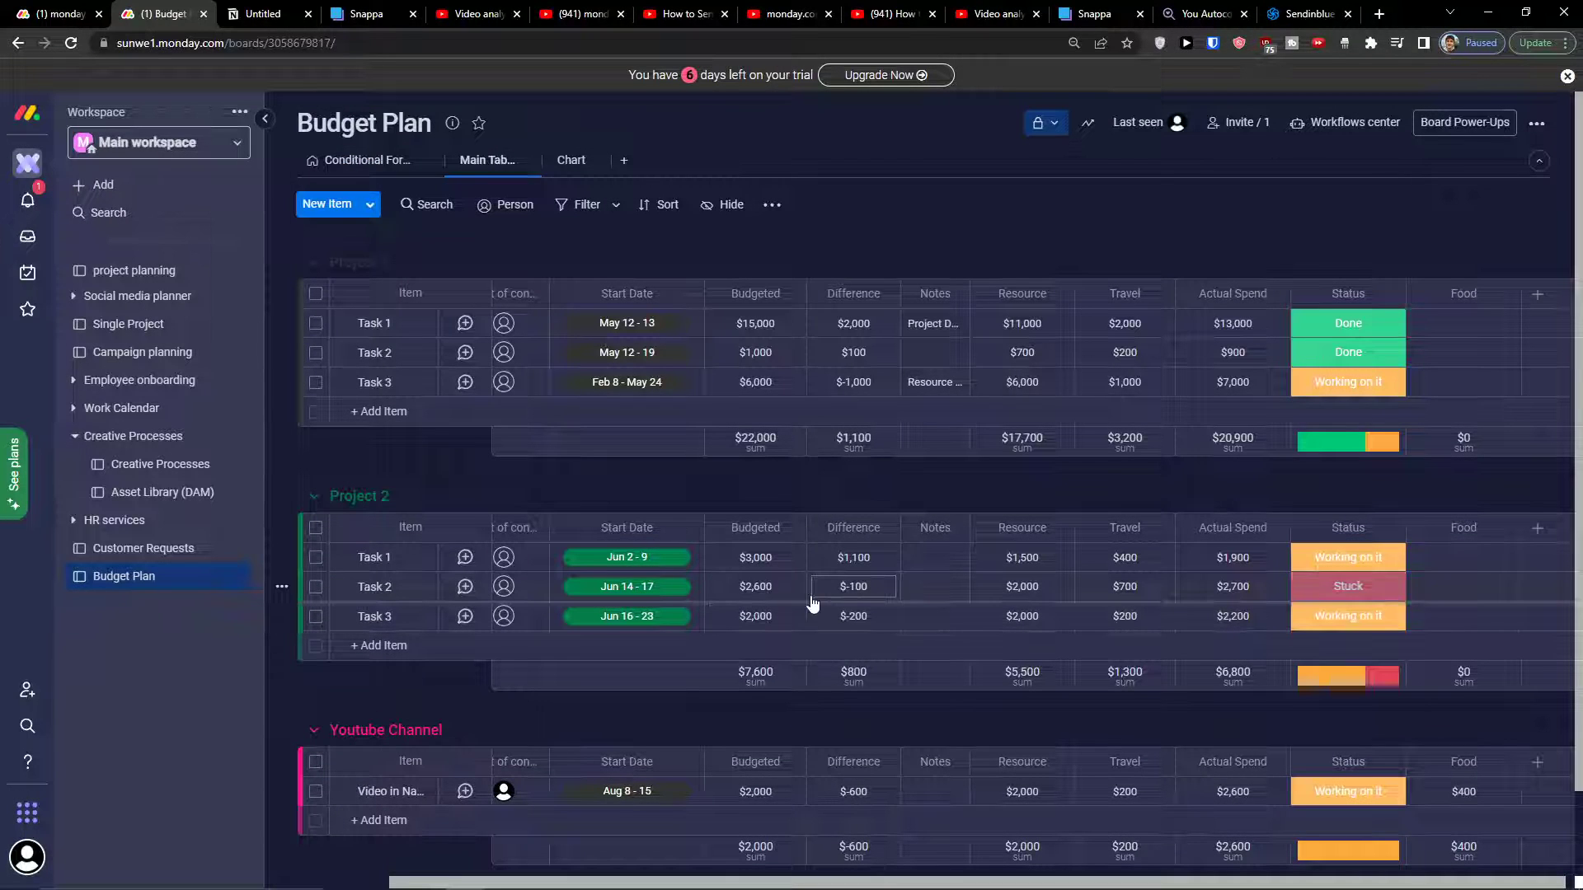
scroll(down, 3)
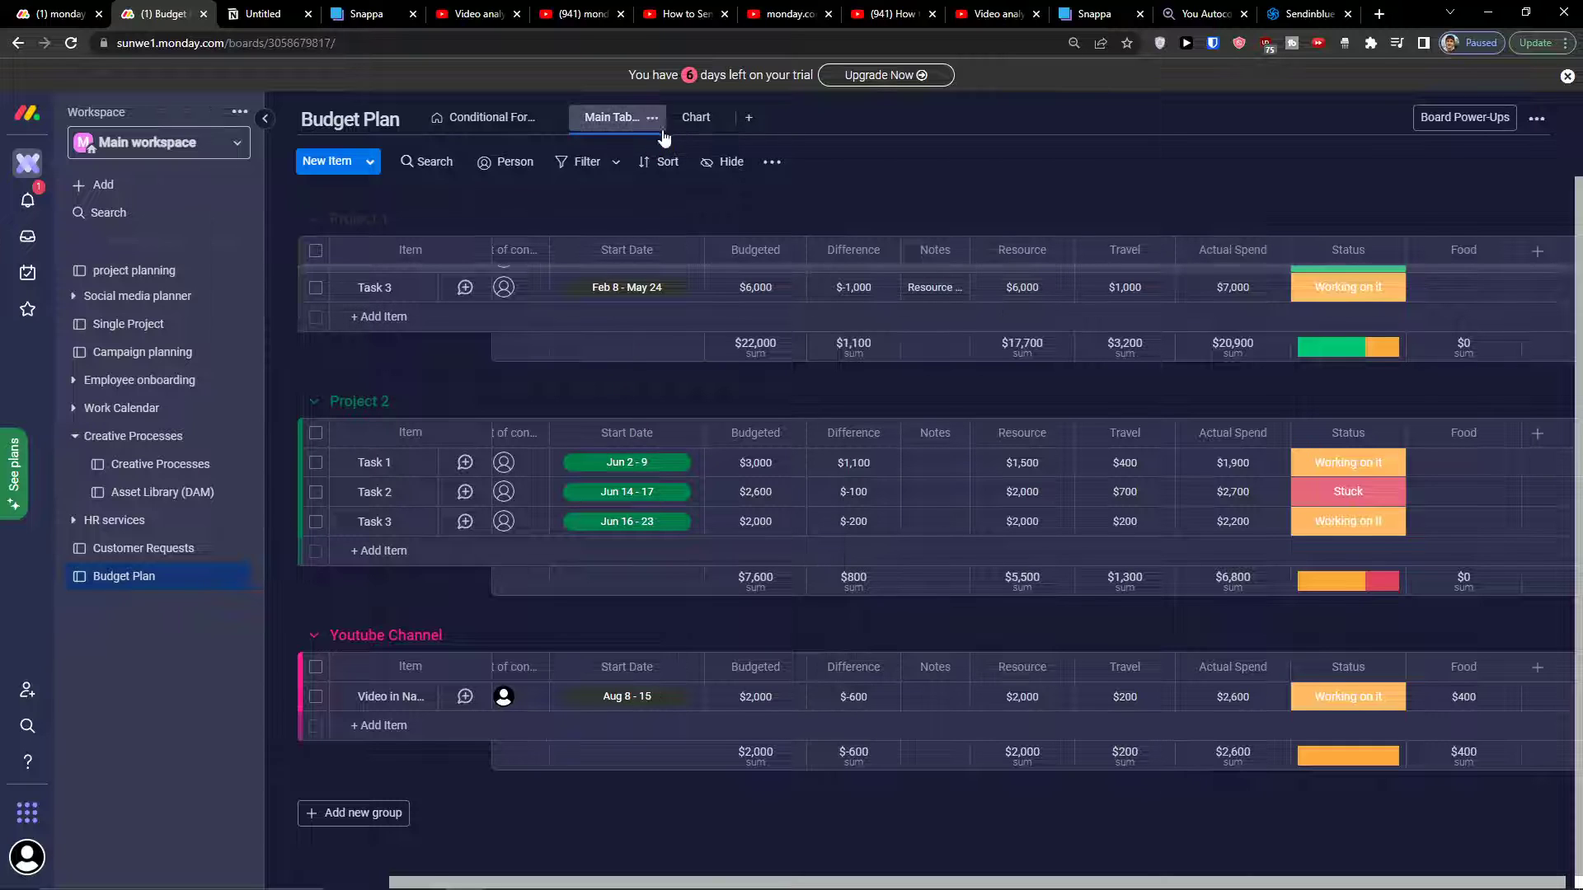
Open the Chart tab for the Project Spend Difference and Over/Under Budget charts
click(694, 117)
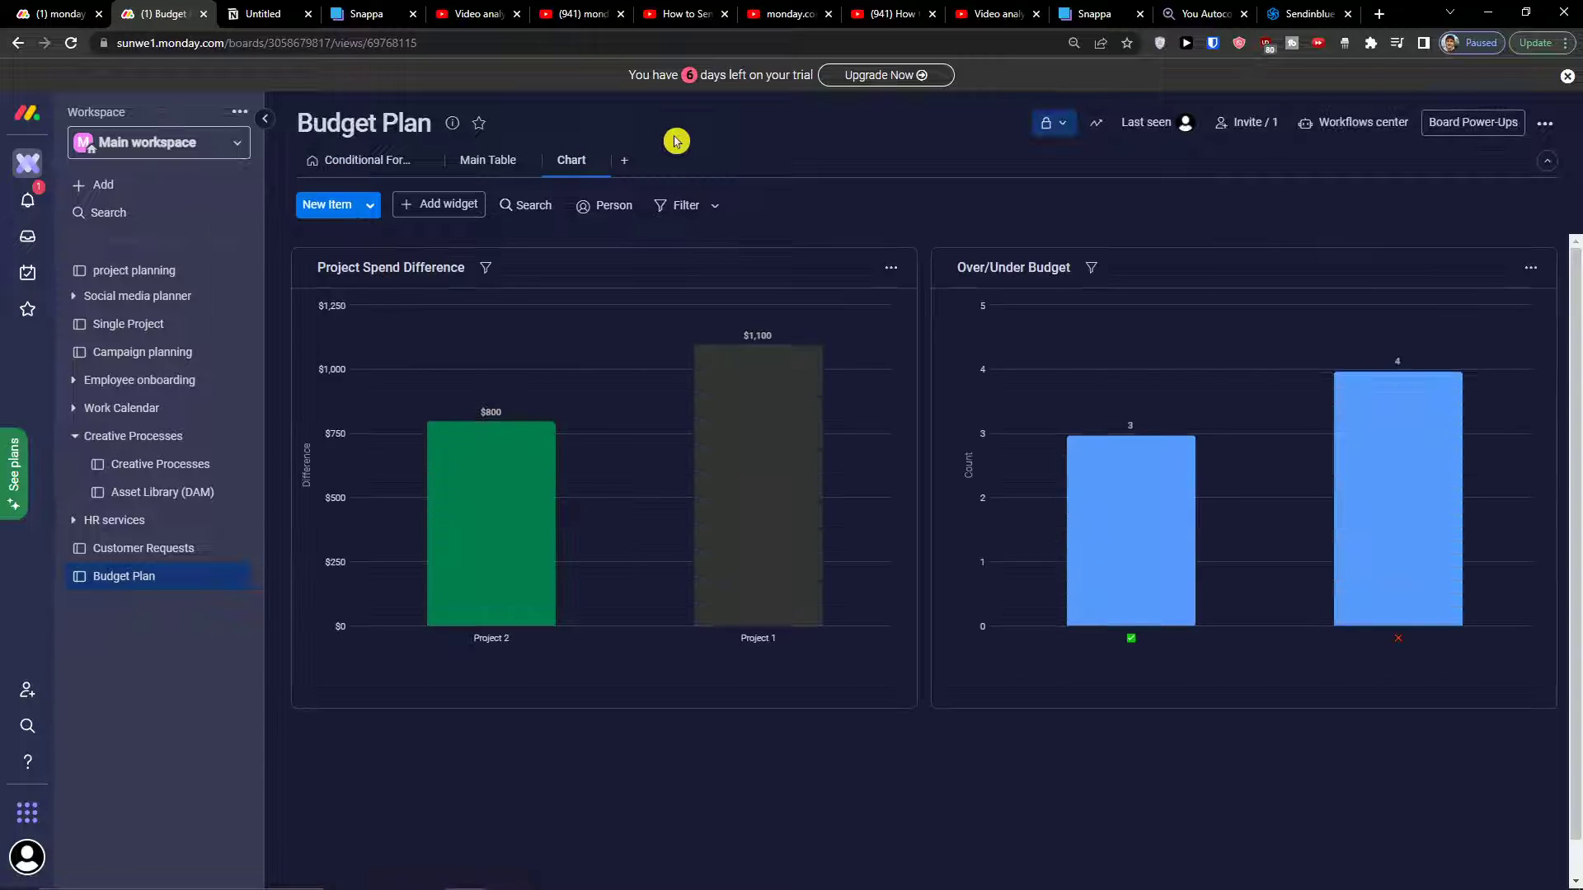
mouse_move(475, 588)
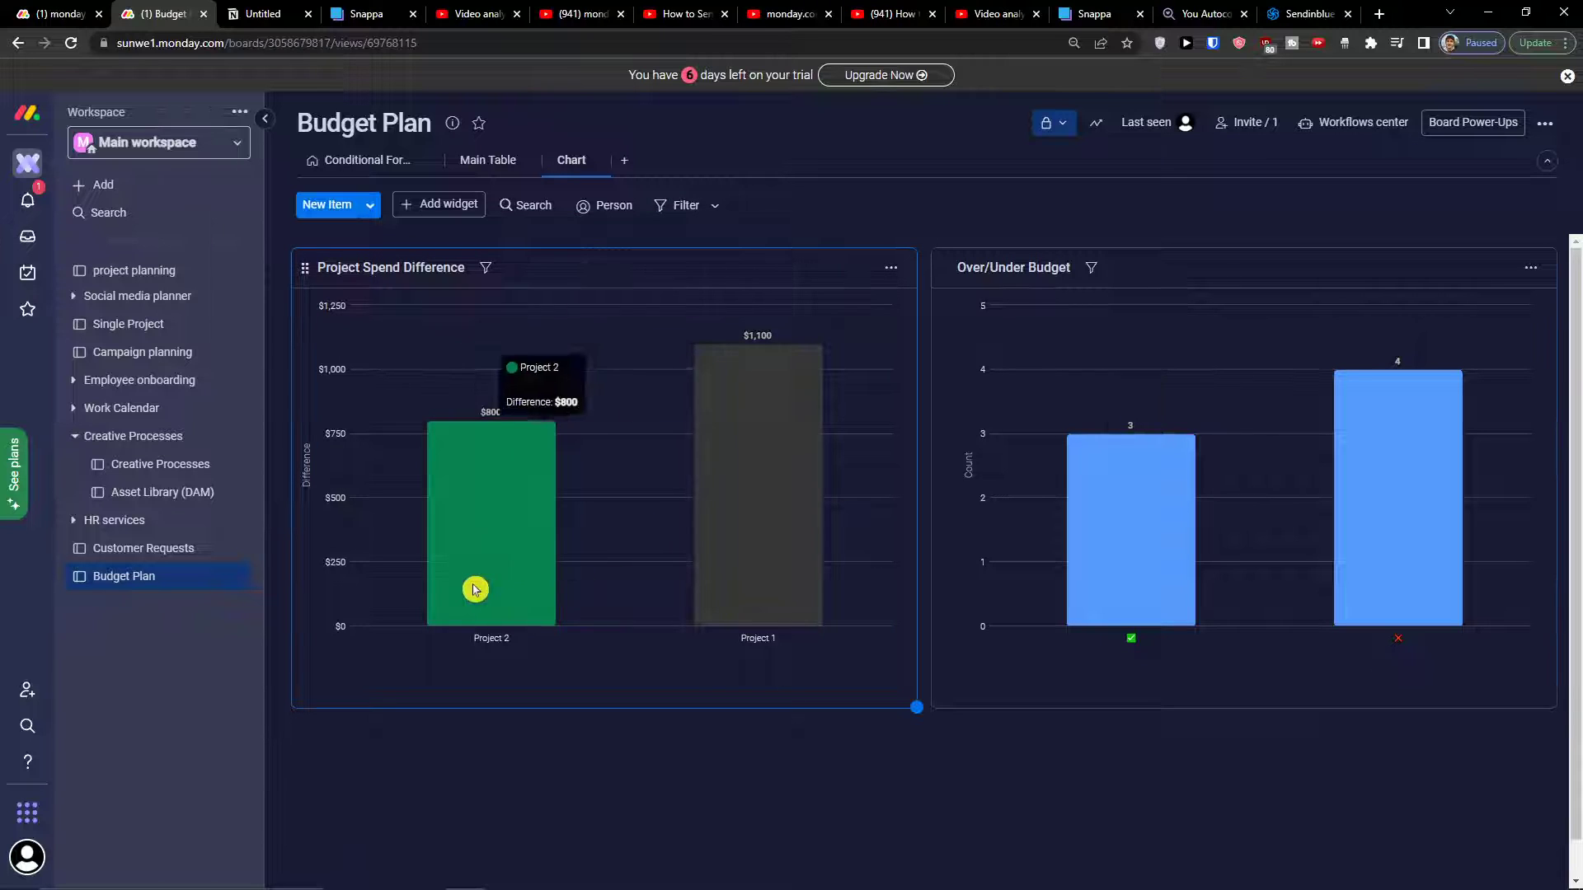
mouse_move(1201, 543)
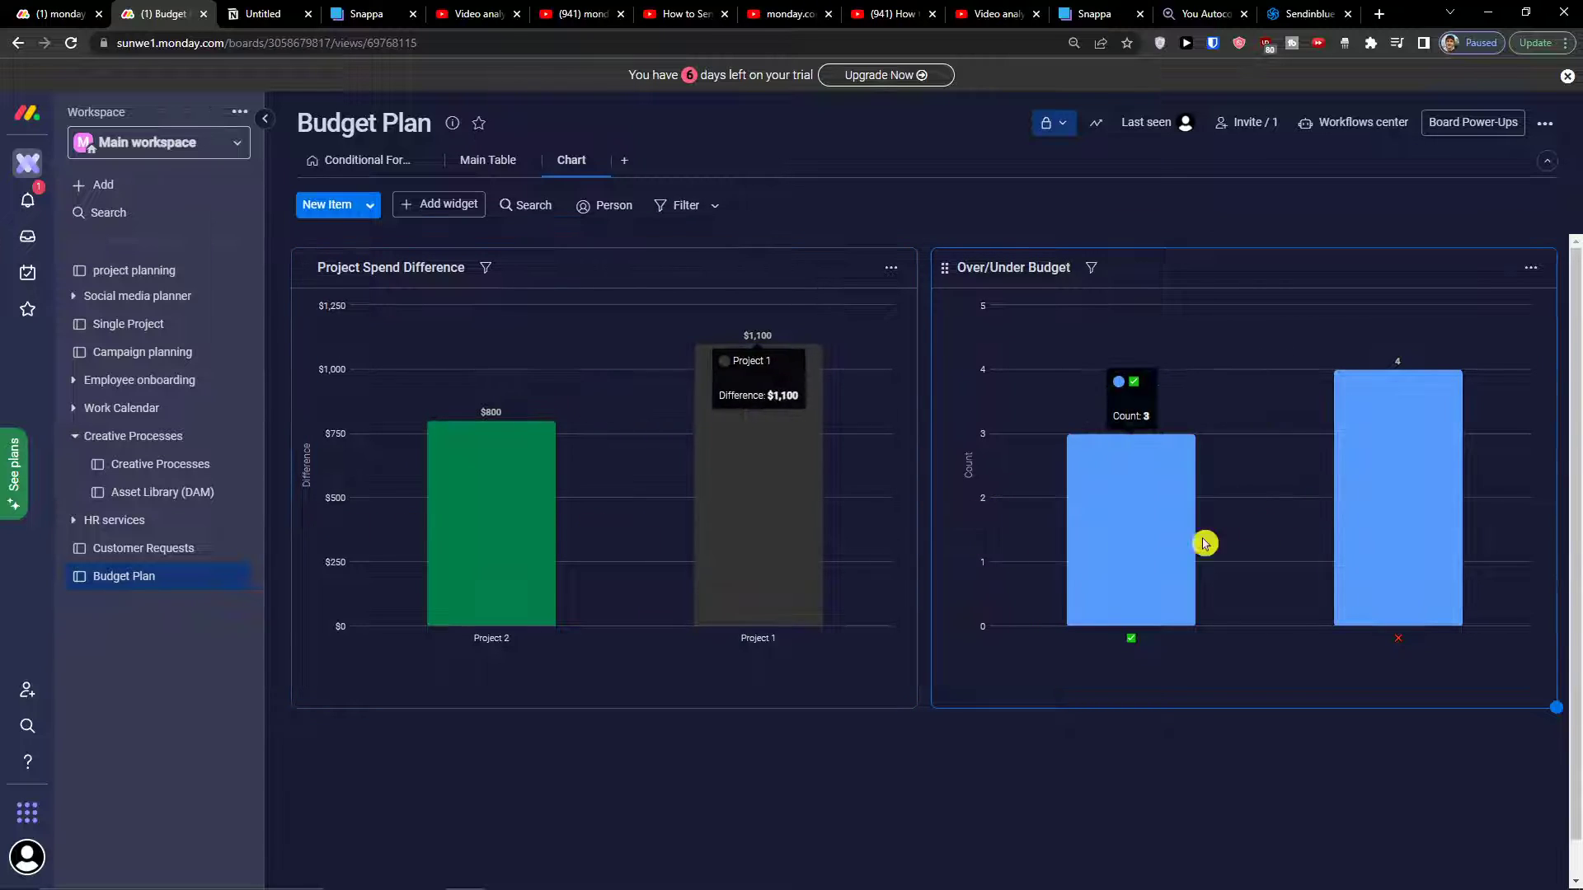
mouse_move(974, 502)
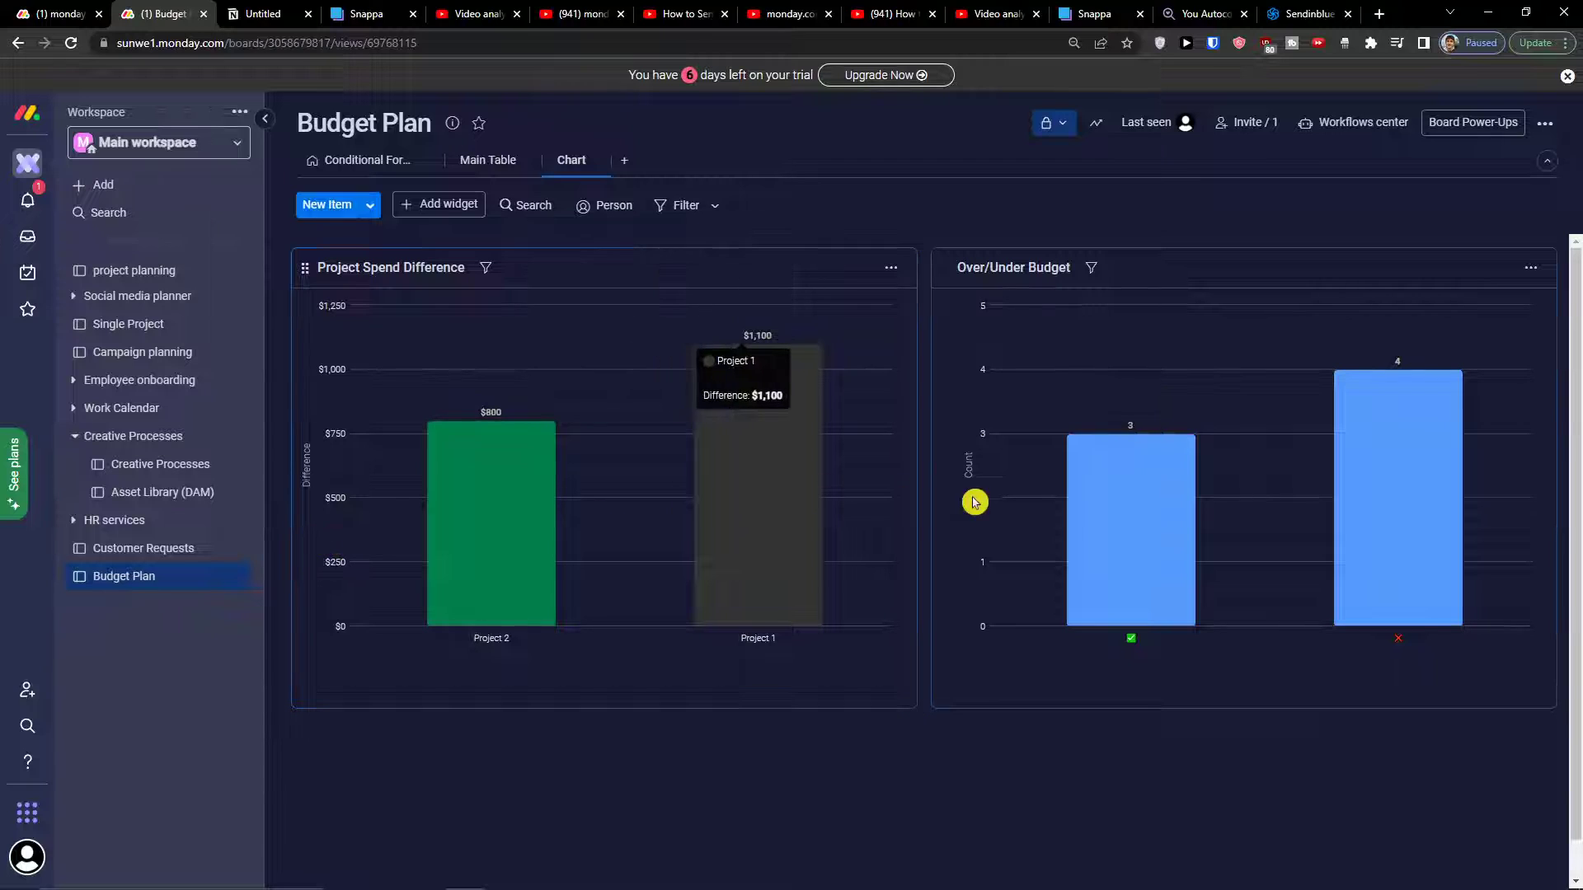